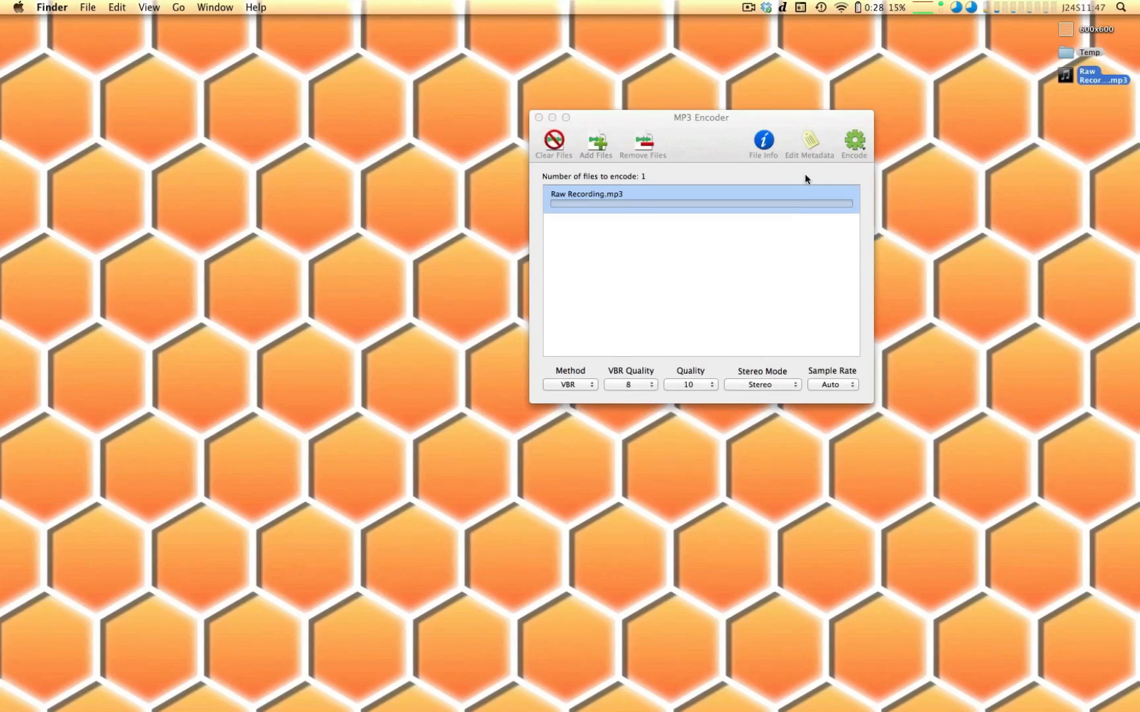
Tag Raw Recording.mp3 with 'Show Notes' comment, 'Show Notes Go Here' lyrics and hexagon artwork
{"action": "left_click", "coordinate": [808, 142]}
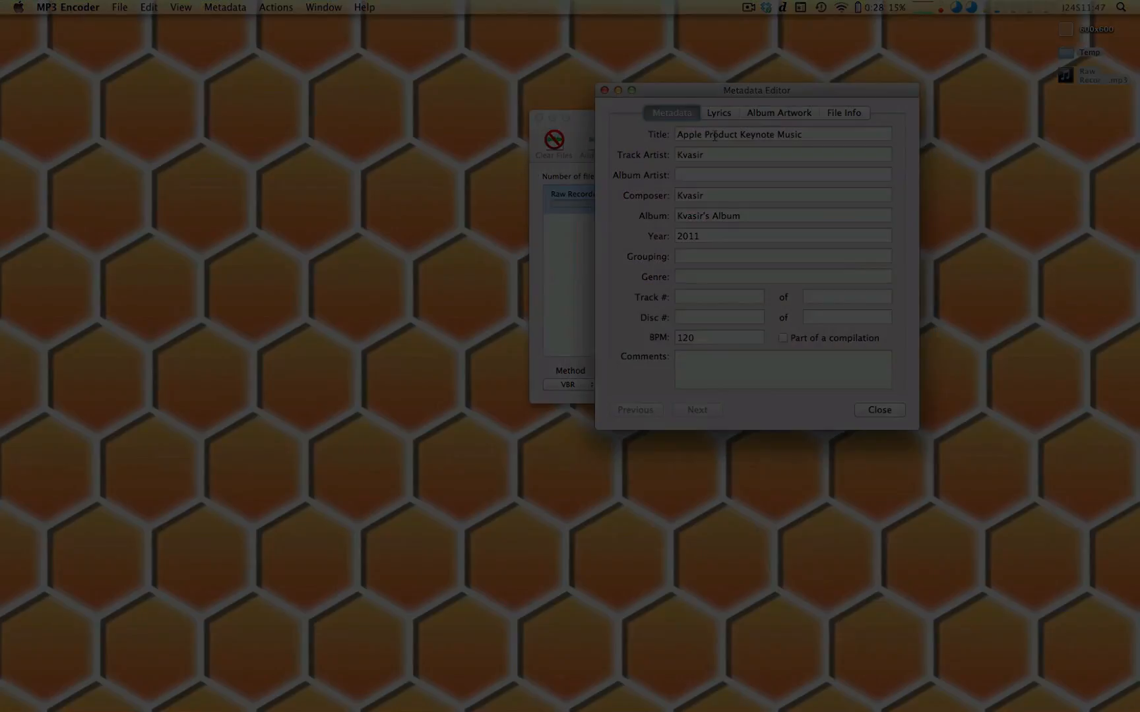
{"action": "type", "text": "Show Notes Go Here"}
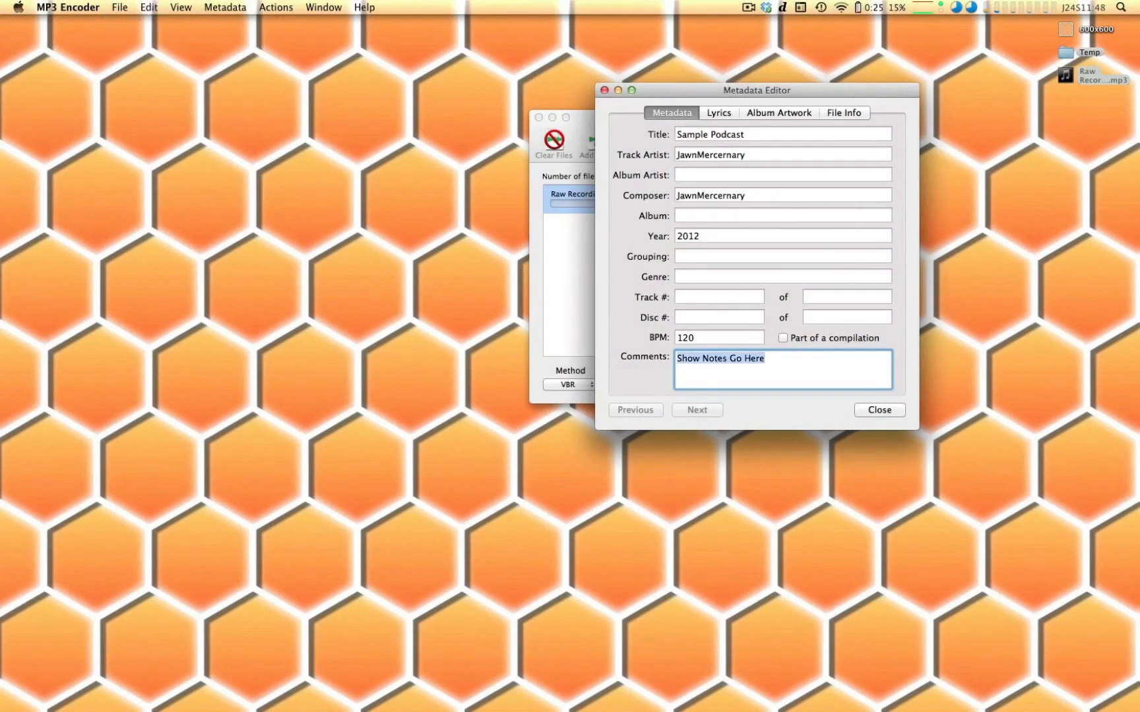
{"action": "left_click", "coordinate": [719, 113]}
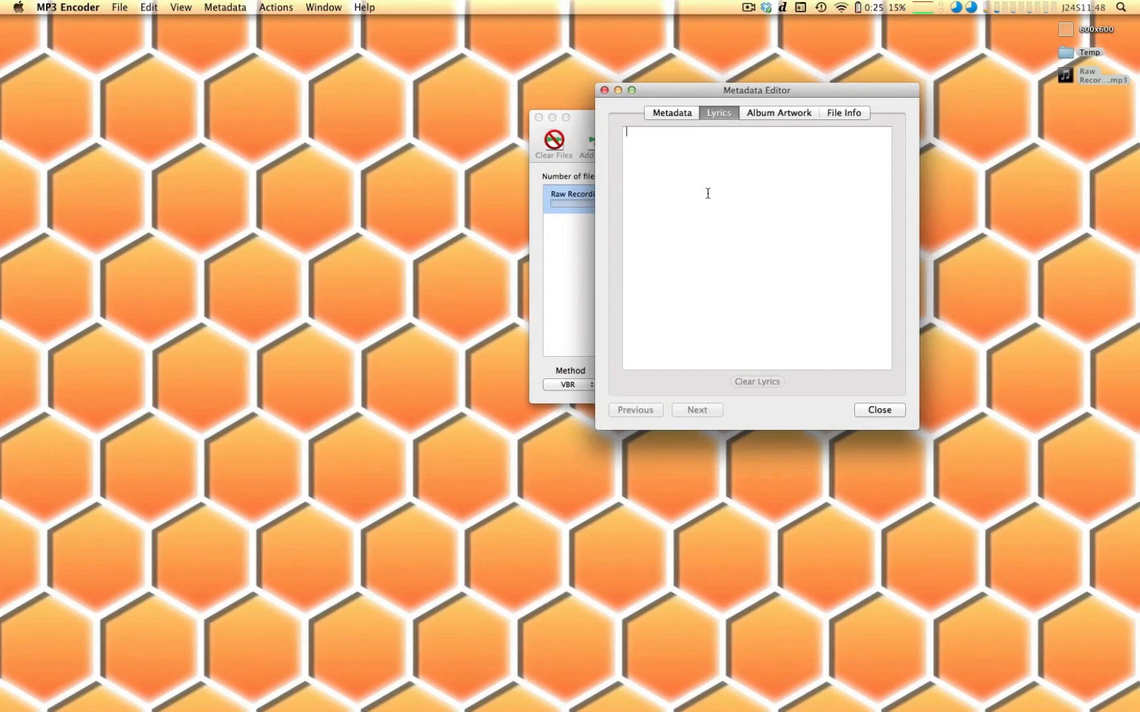
{"action": "type", "text": "Show Notes Go Here"}
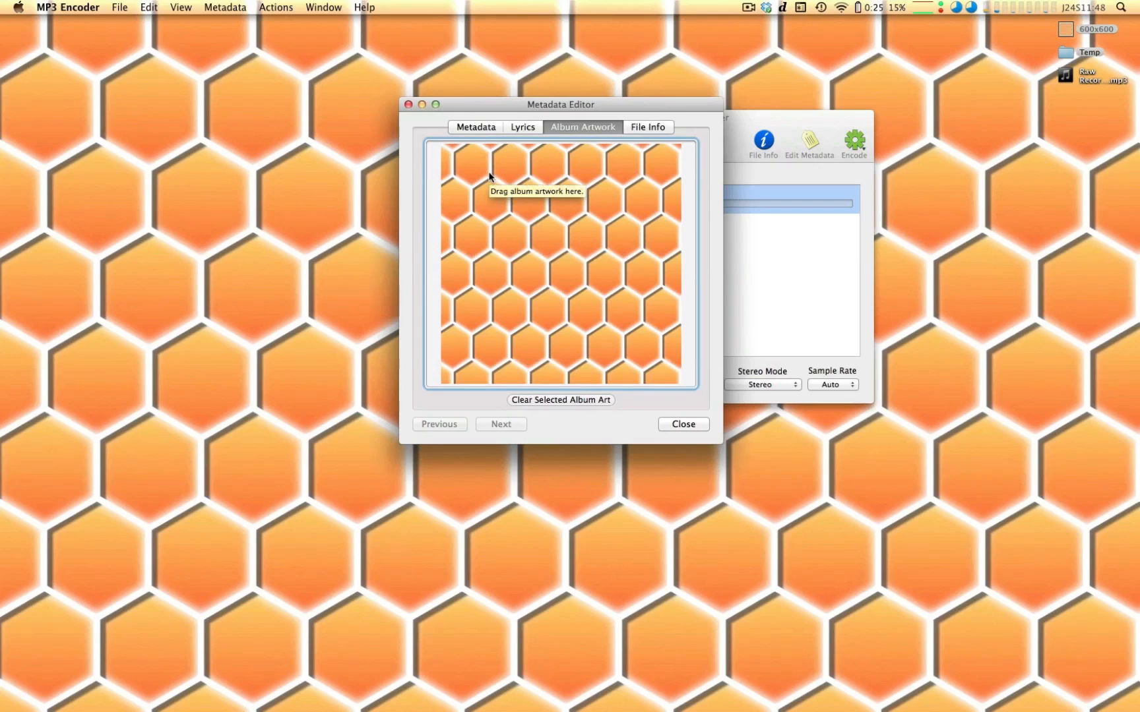
{"action": "left_click", "coordinate": [682, 423]}
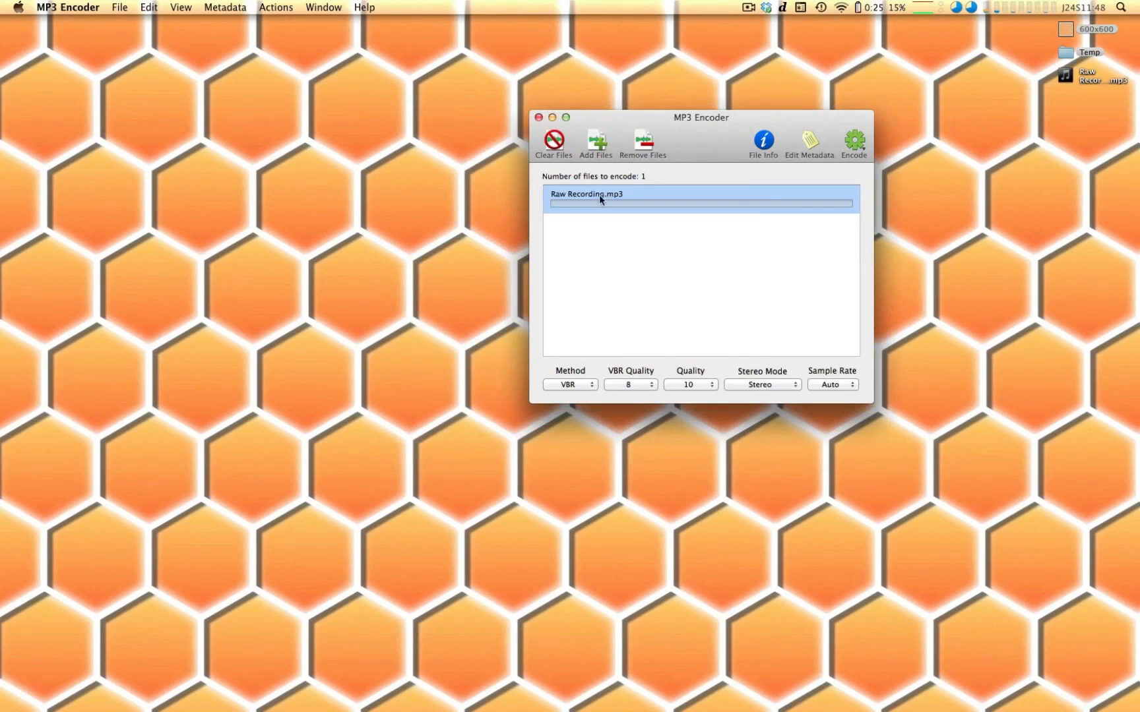
Set Raw Recording.mp3 to encode at CBR 64 kbps in Mono
{"action": "left_click", "coordinate": [569, 384]}
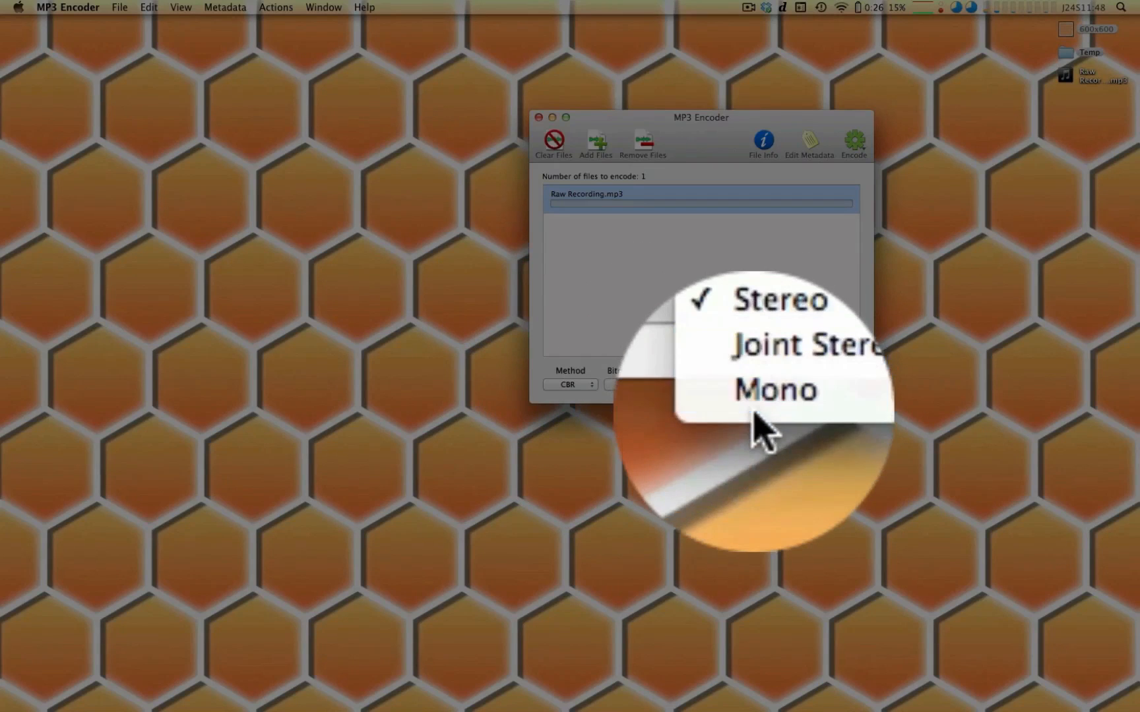
{"action": "mouse_move", "coordinate": [770, 400]}
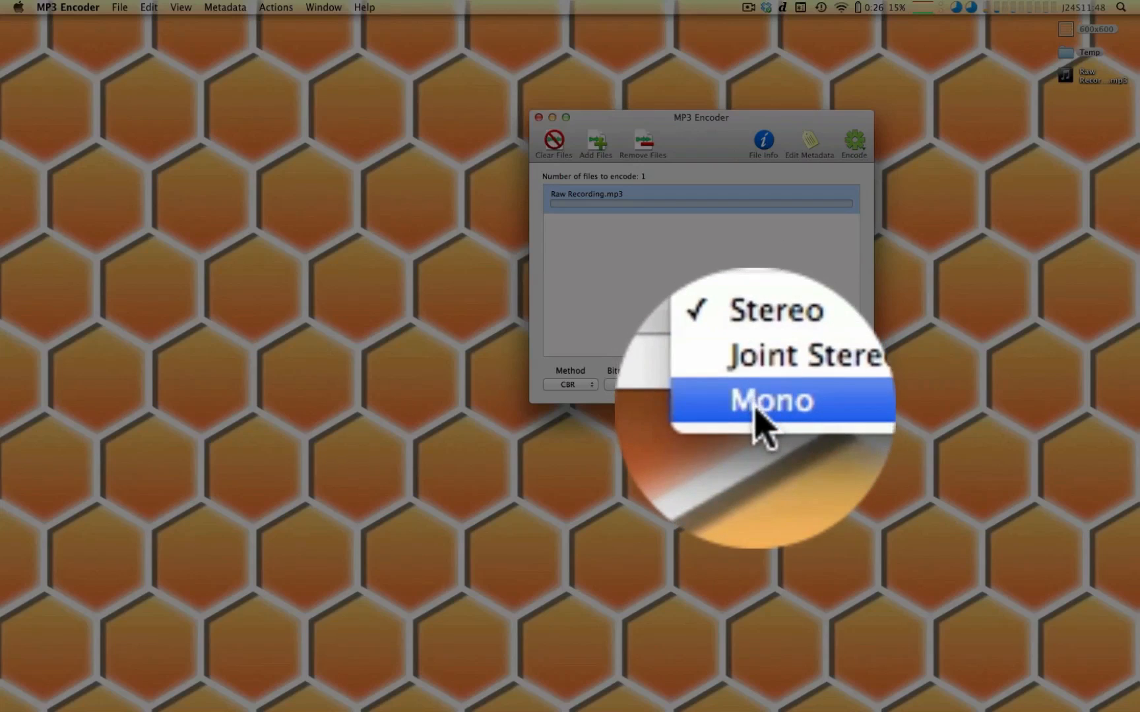
{"action": "left_click", "coordinate": [769, 399]}
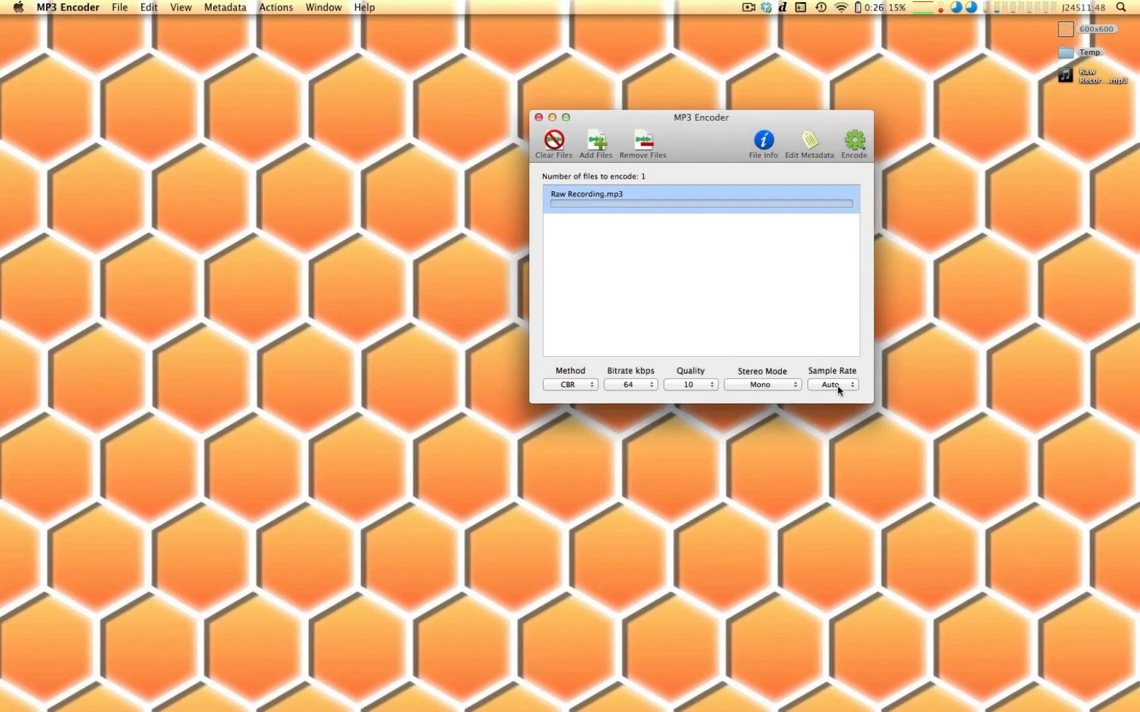
{"action": "left_click", "coordinate": [853, 142]}
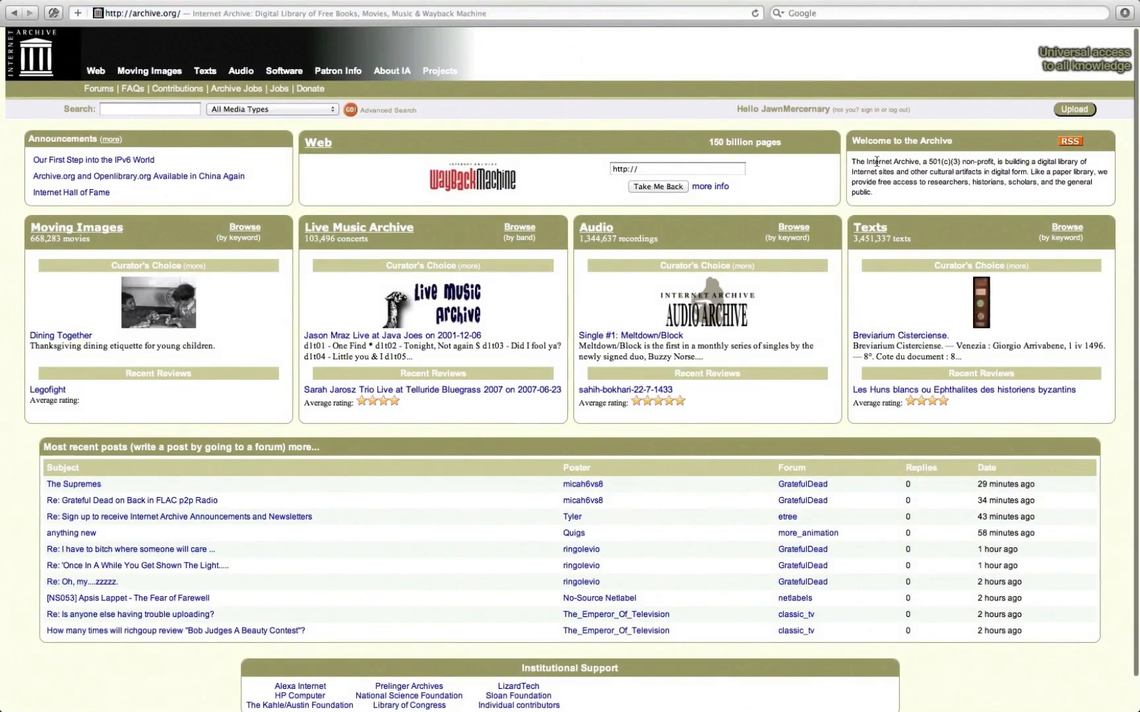
Upload Sample Podcast.mp3 with its title, description and keywords, and open the license chooser
{"action": "left_click", "coordinate": [1074, 109]}
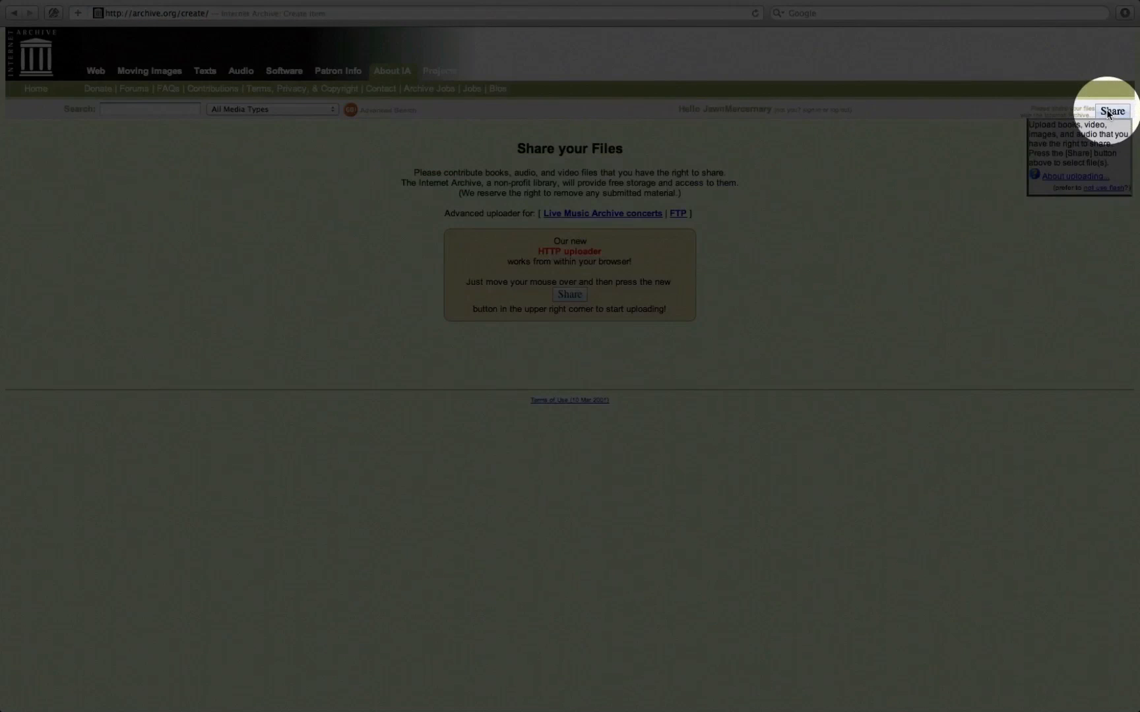
{"action": "left_click", "coordinate": [1111, 111]}
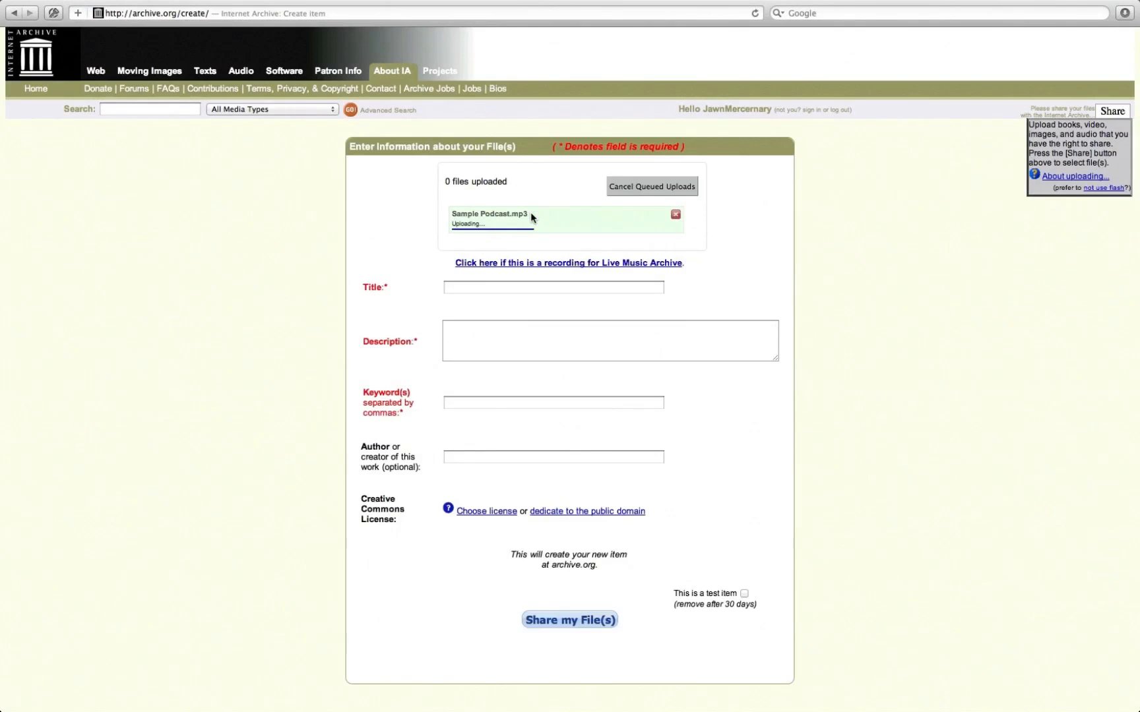
{"action": "left_click", "coordinate": [552, 286]}
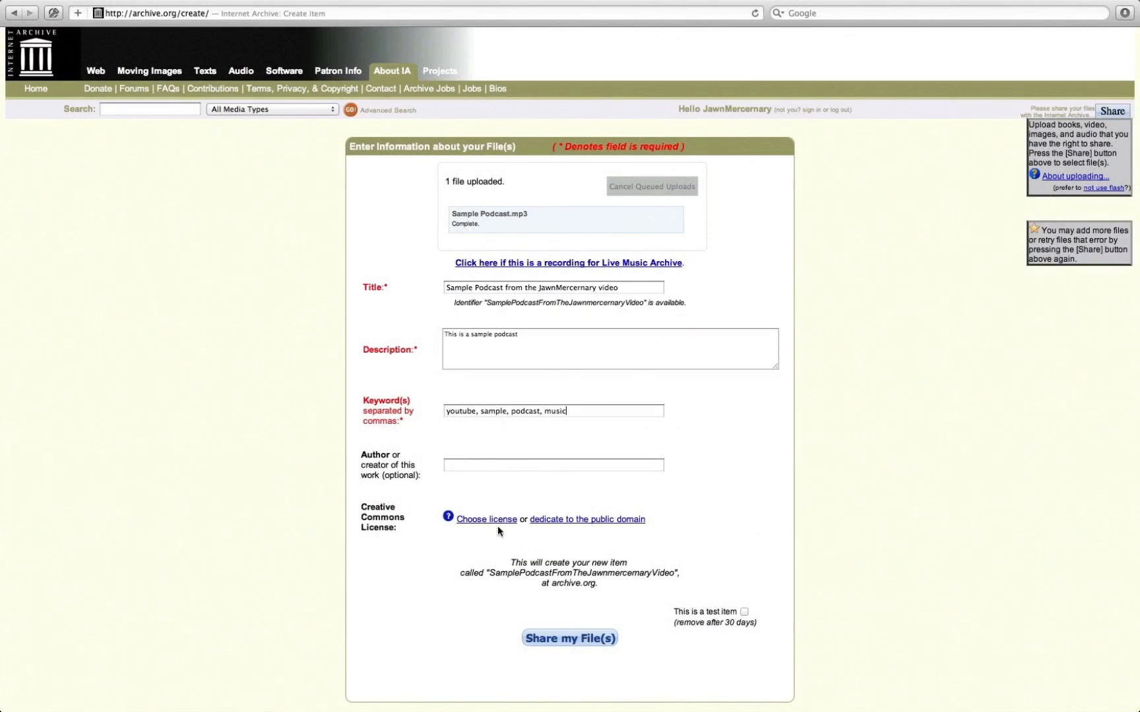
{"action": "left_click", "coordinate": [485, 519]}
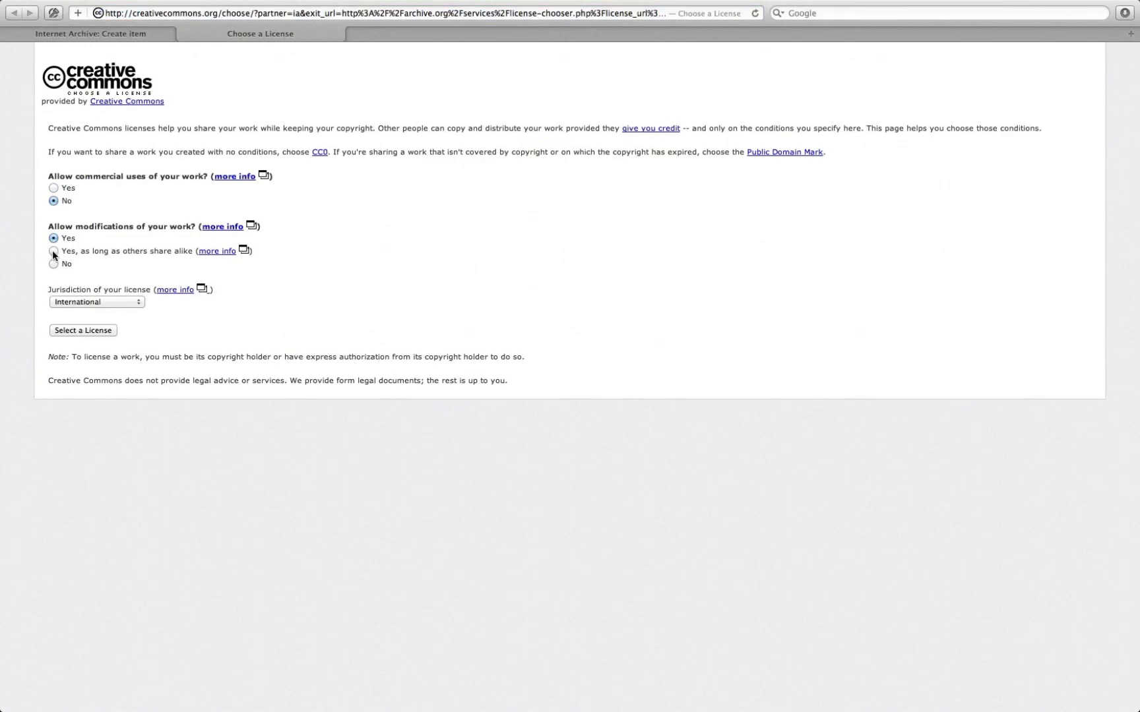
License the podcast as Attribution-NonCommercial-ShareAlike 3.0 and share the file
{"action": "left_click", "coordinate": [82, 329]}
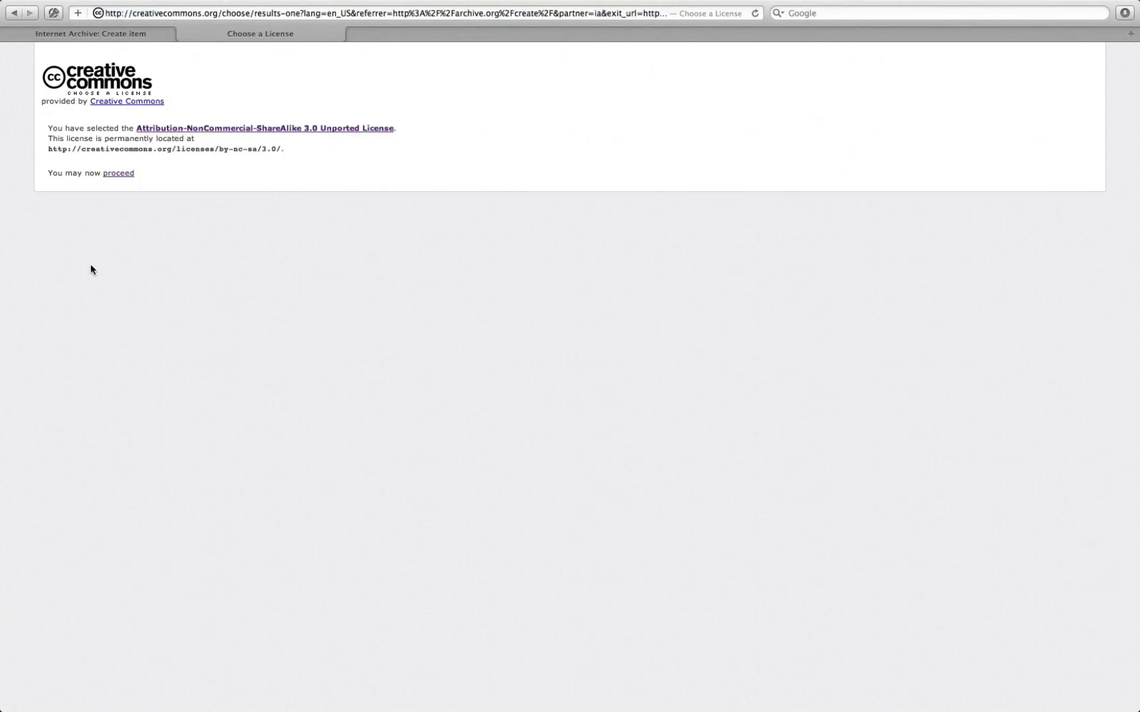
{"action": "left_click", "coordinate": [118, 173]}
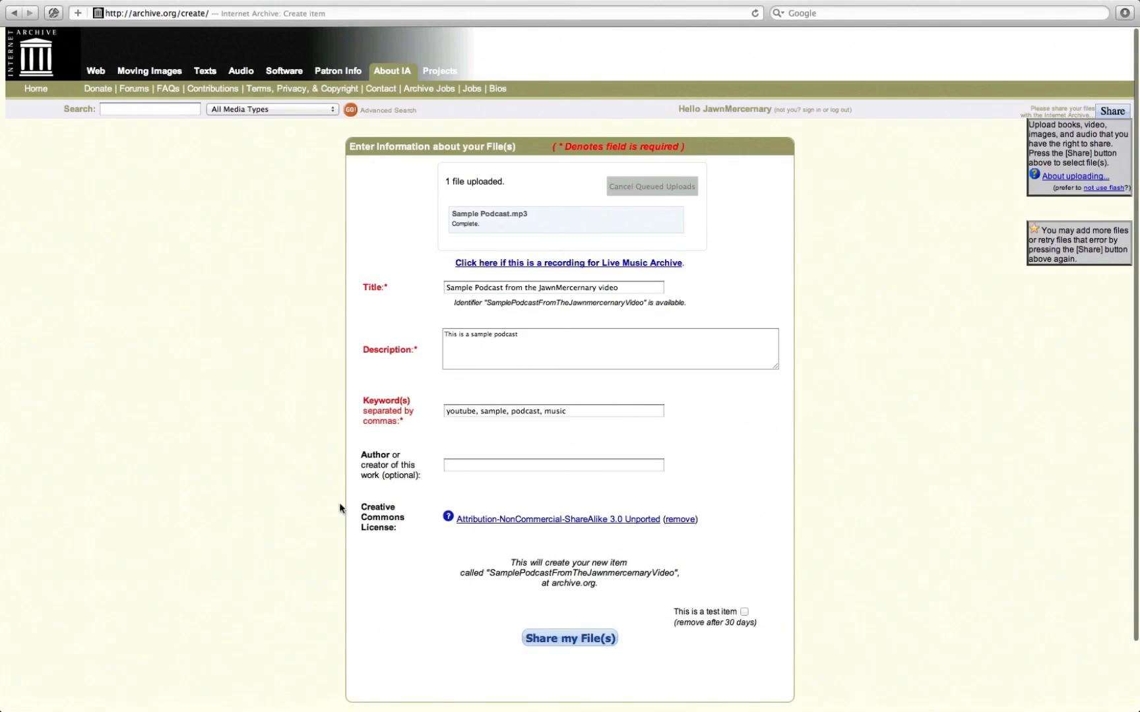
{"action": "mouse_move", "coordinate": [600, 660]}
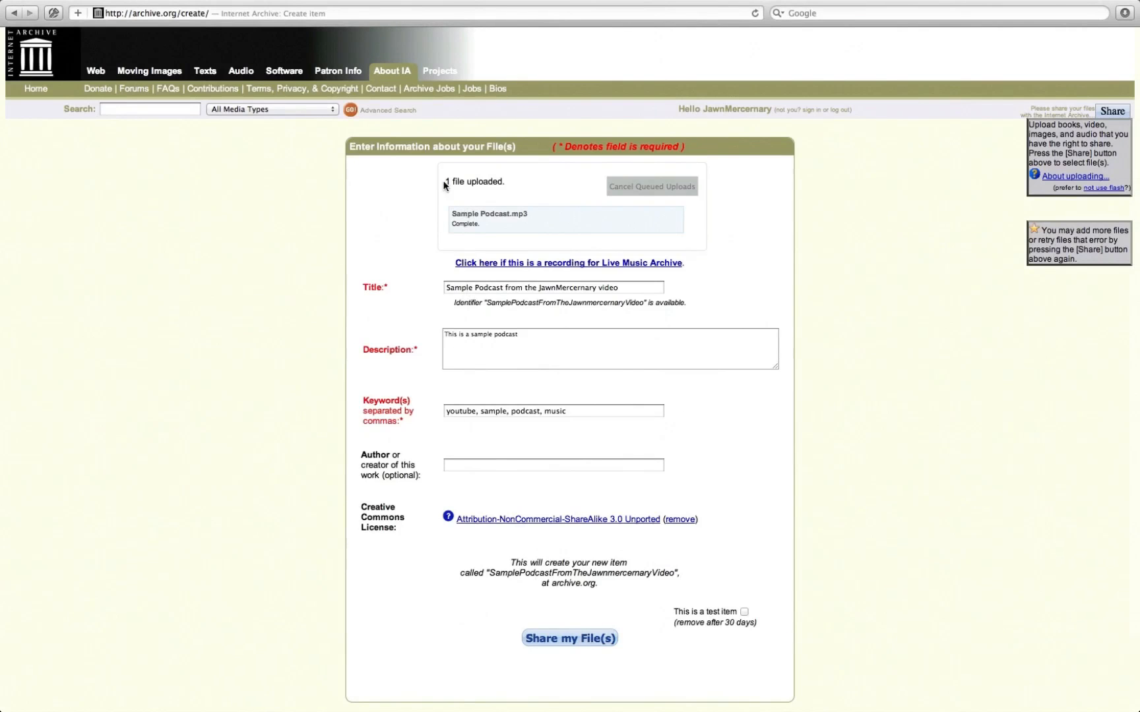
{"action": "left_click", "coordinate": [569, 637]}
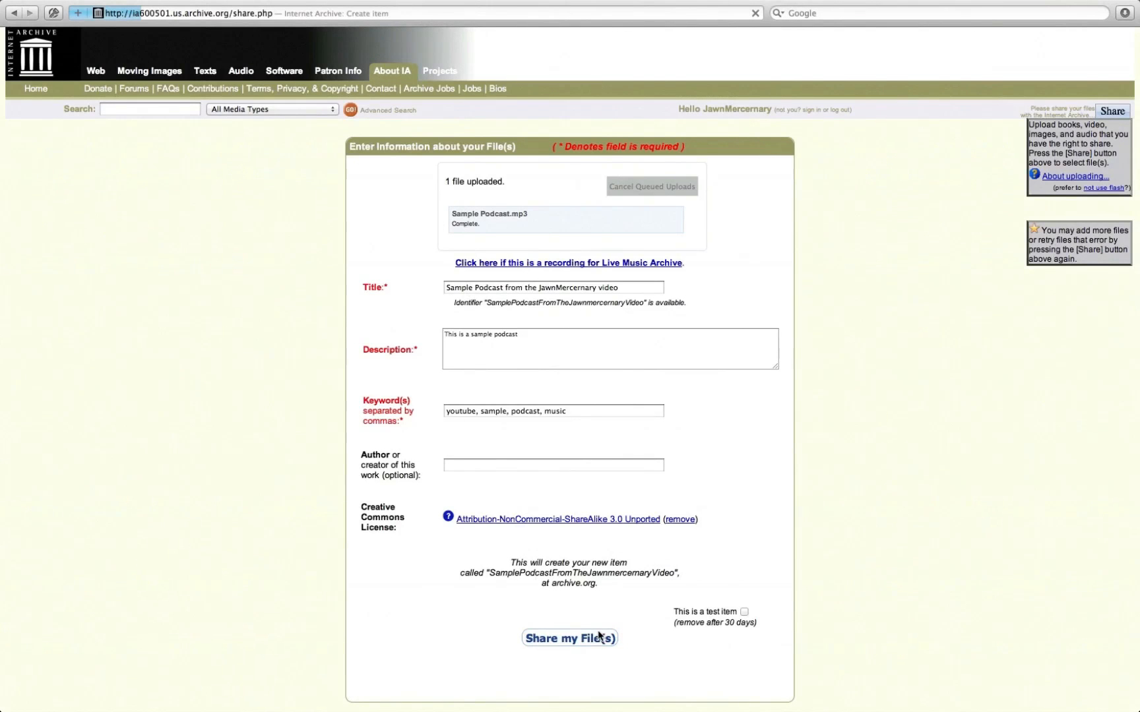
{"action": "left_click", "coordinate": [569, 638]}
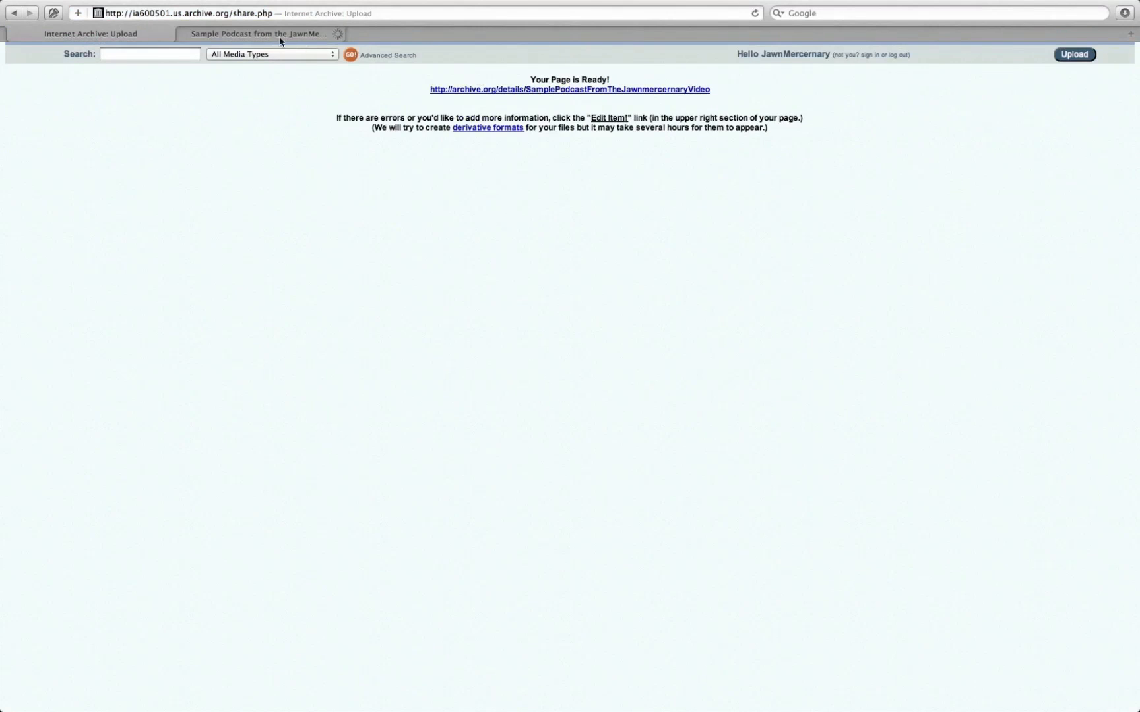
Copy the Sample Podcast item's 400.9 KB VBR MP3 link and open a new tab
{"action": "left_click", "coordinate": [569, 88]}
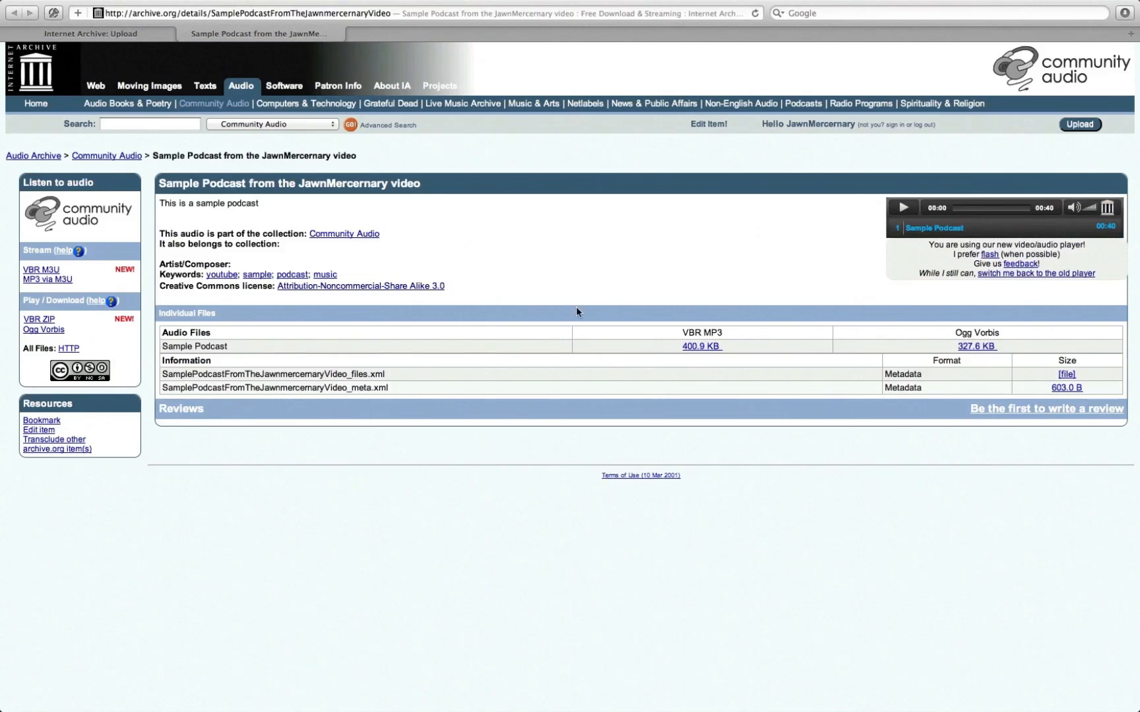
{"action": "mouse_move", "coordinate": [732, 344]}
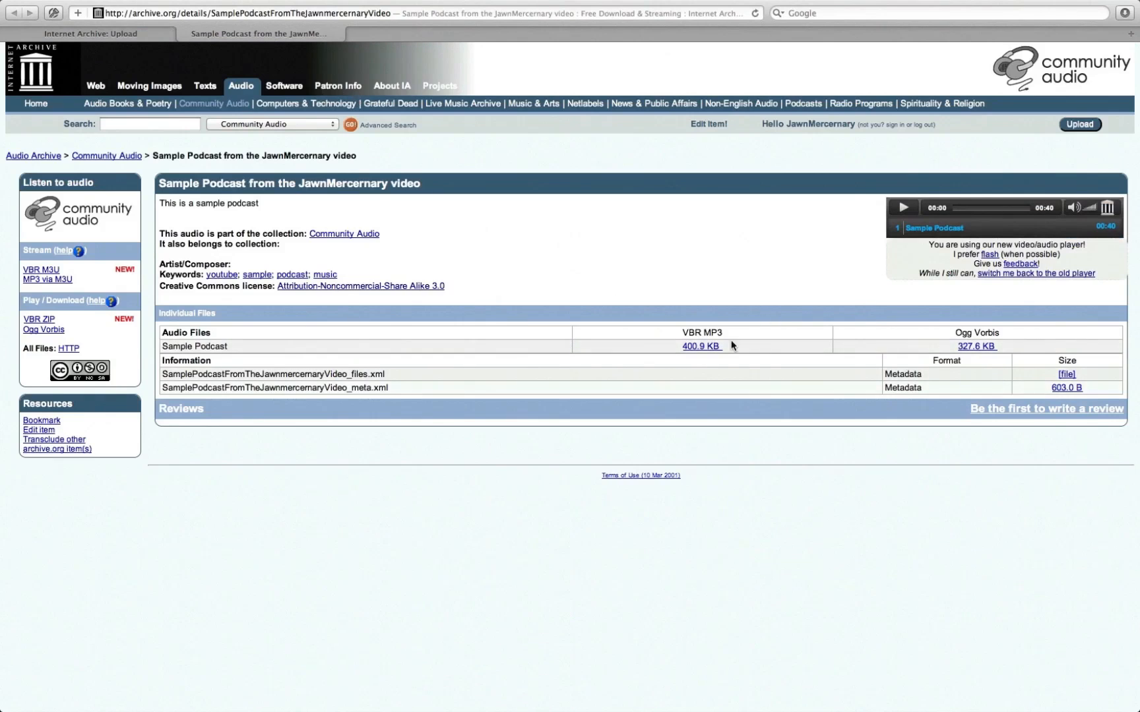
{"action": "left_click", "coordinate": [699, 347]}
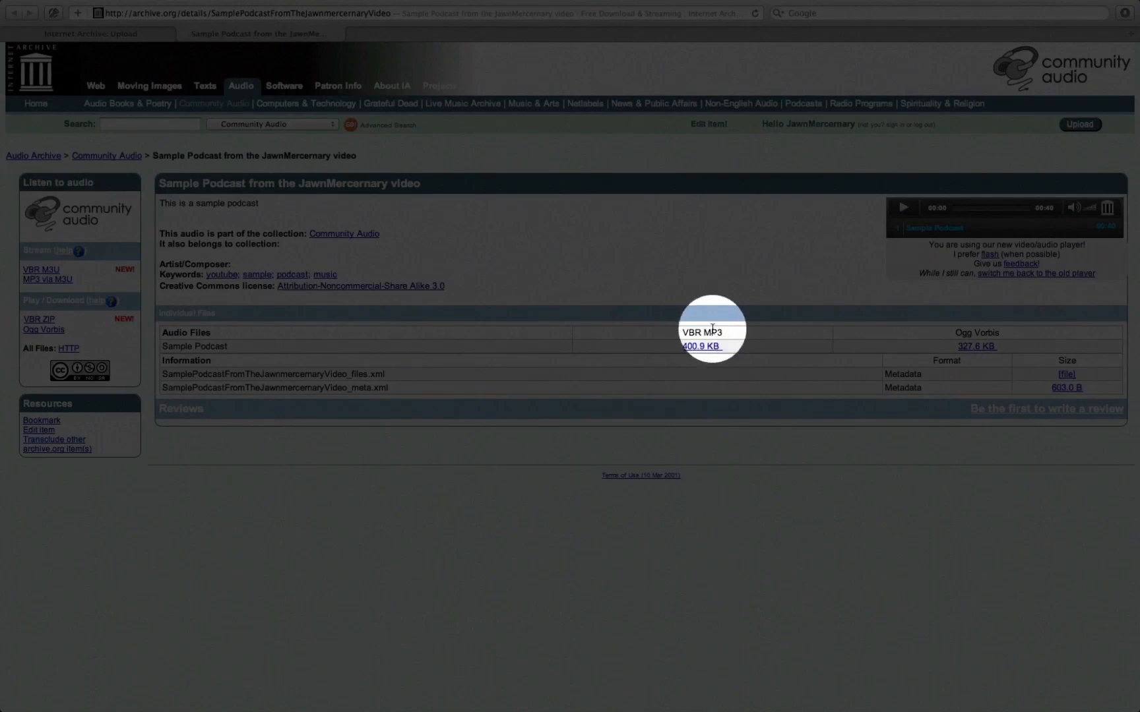
{"action": "right_click", "coordinate": [700, 346]}
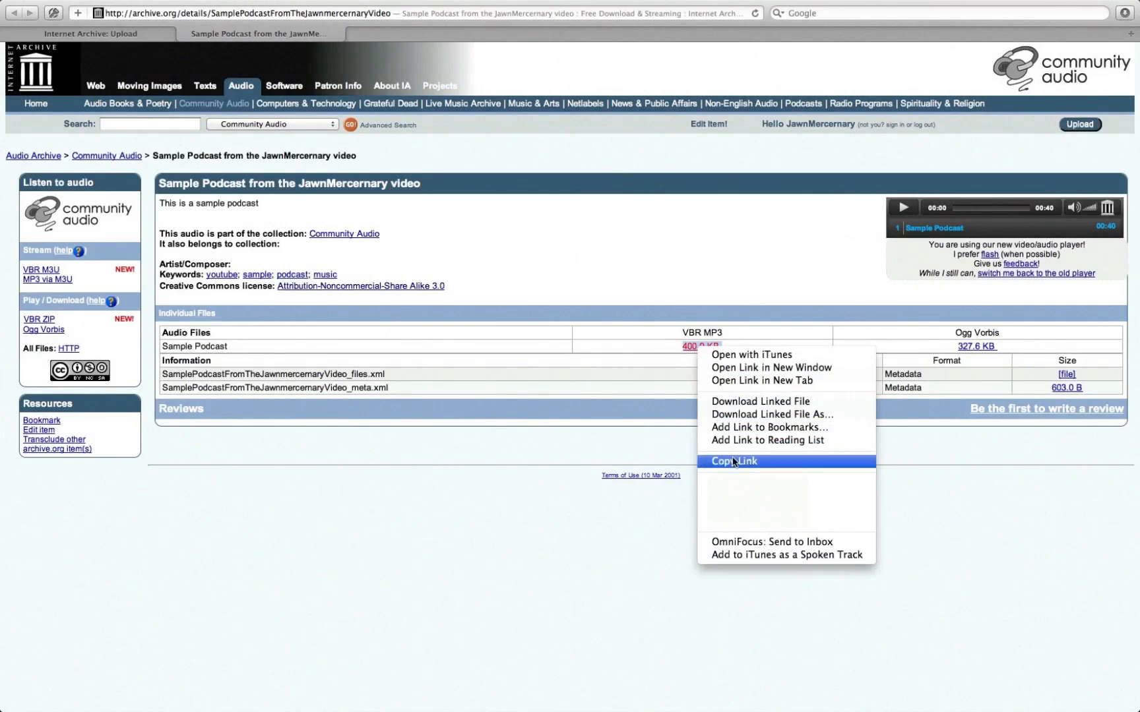
{"action": "left_click", "coordinate": [732, 461]}
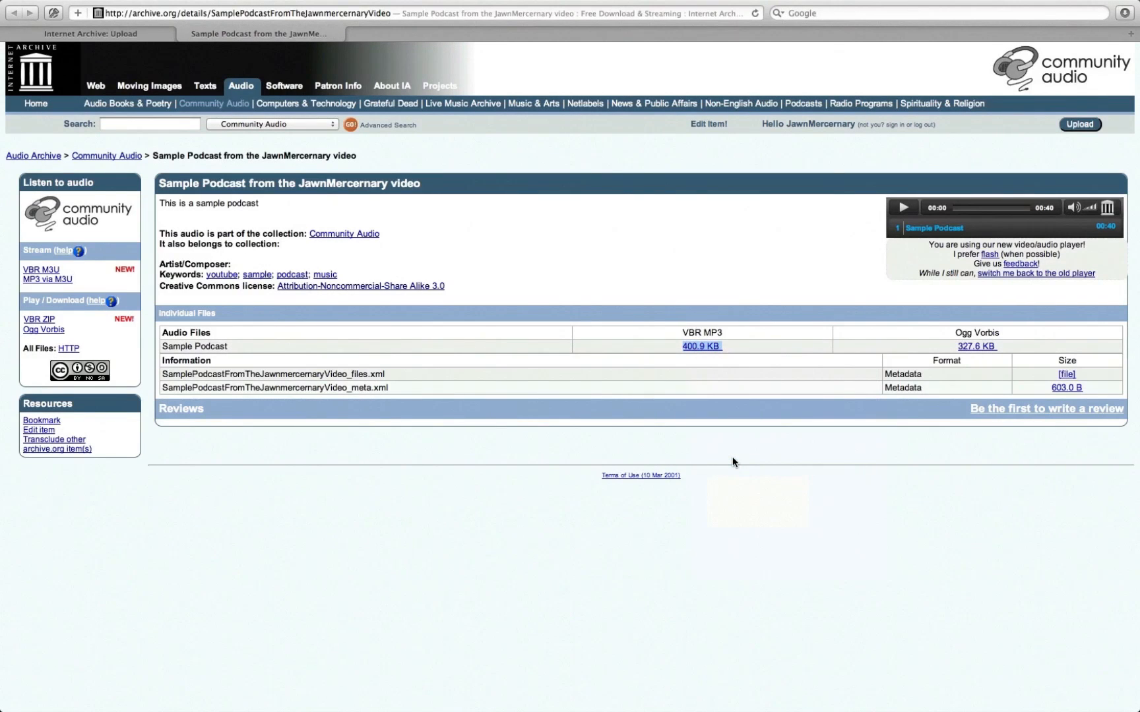
{"action": "left_click", "coordinate": [428, 34]}
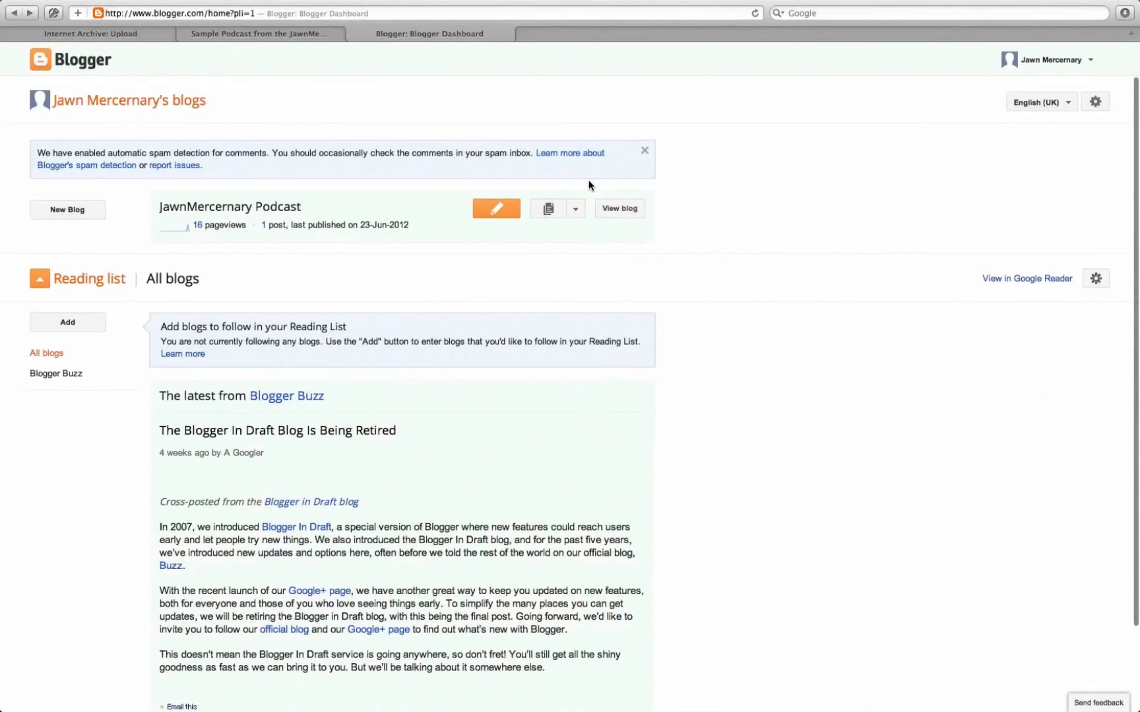
Switch to the old Blogger interface and enable Show Link fields in Formatting settings
{"action": "left_click", "coordinate": [1096, 100]}
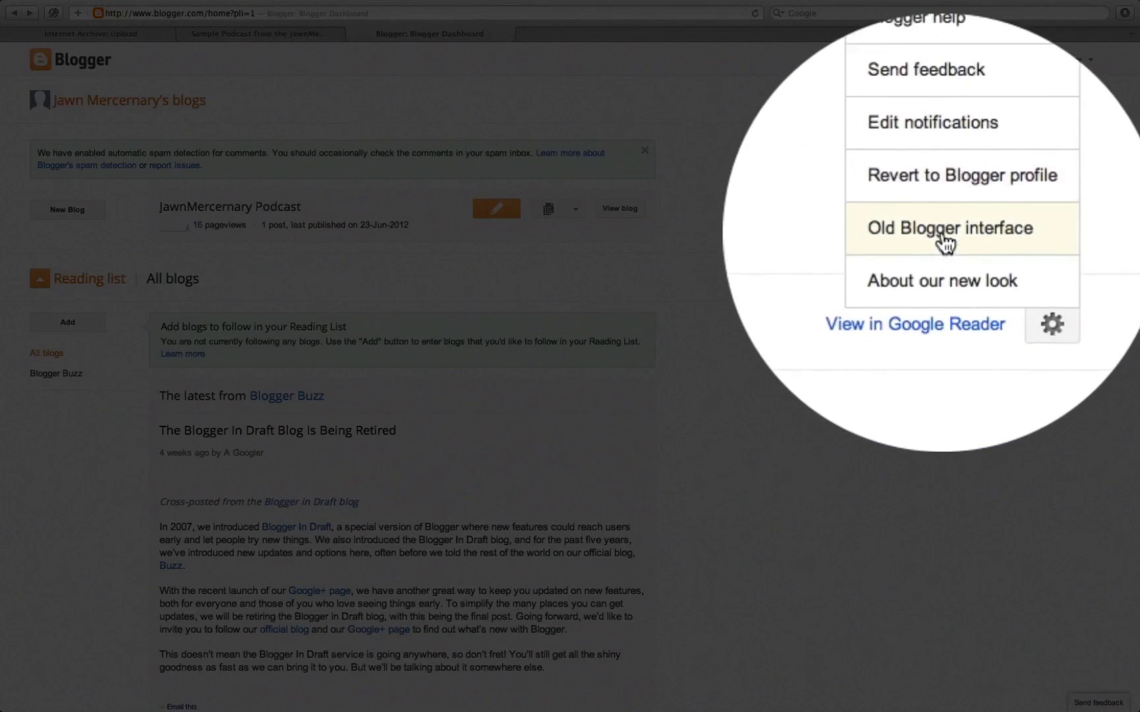
{"action": "left_click", "coordinate": [947, 227]}
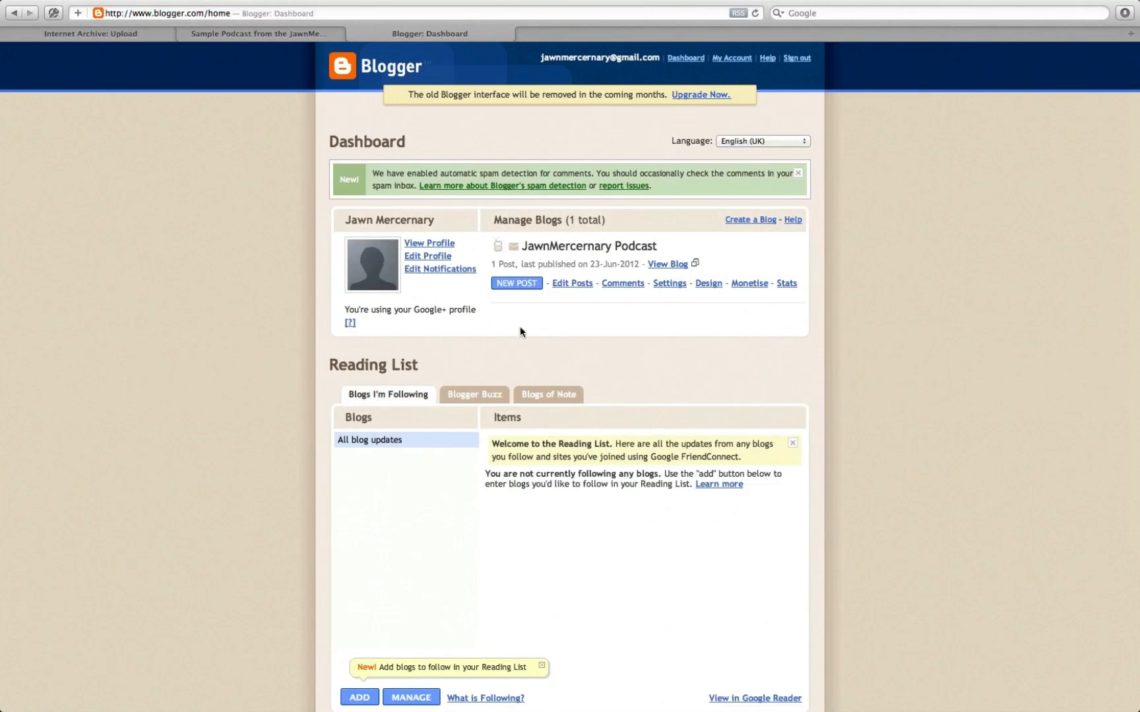
{"action": "mouse_move", "coordinate": [728, 307]}
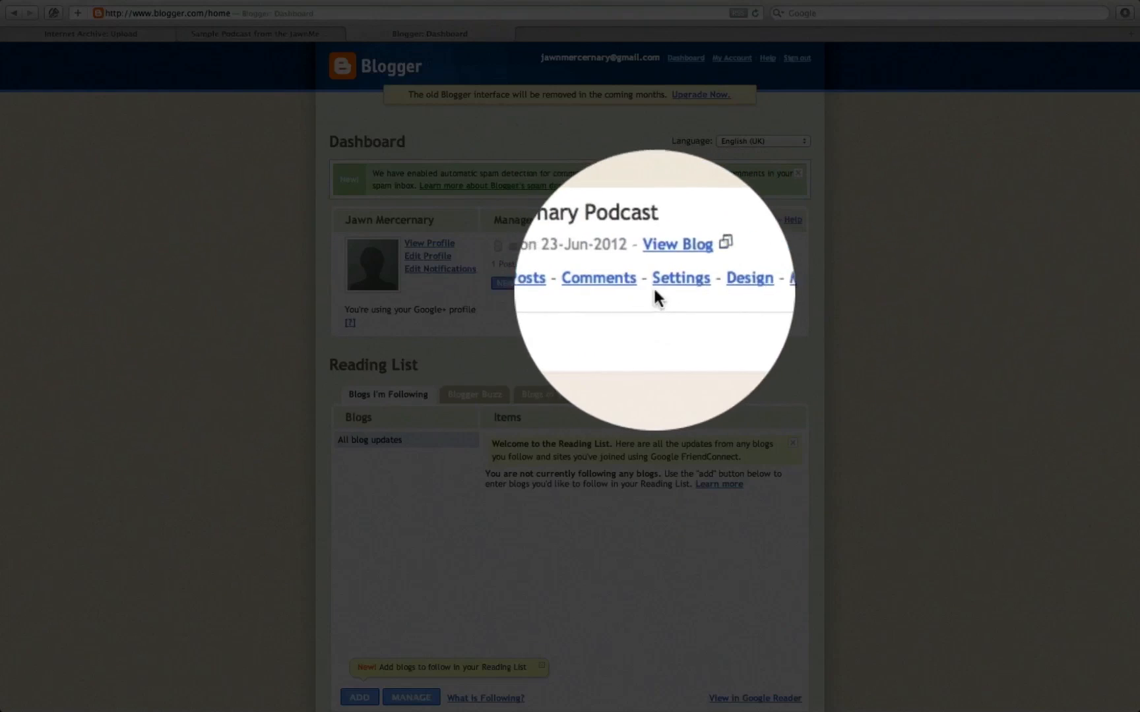
{"action": "left_click", "coordinate": [681, 278]}
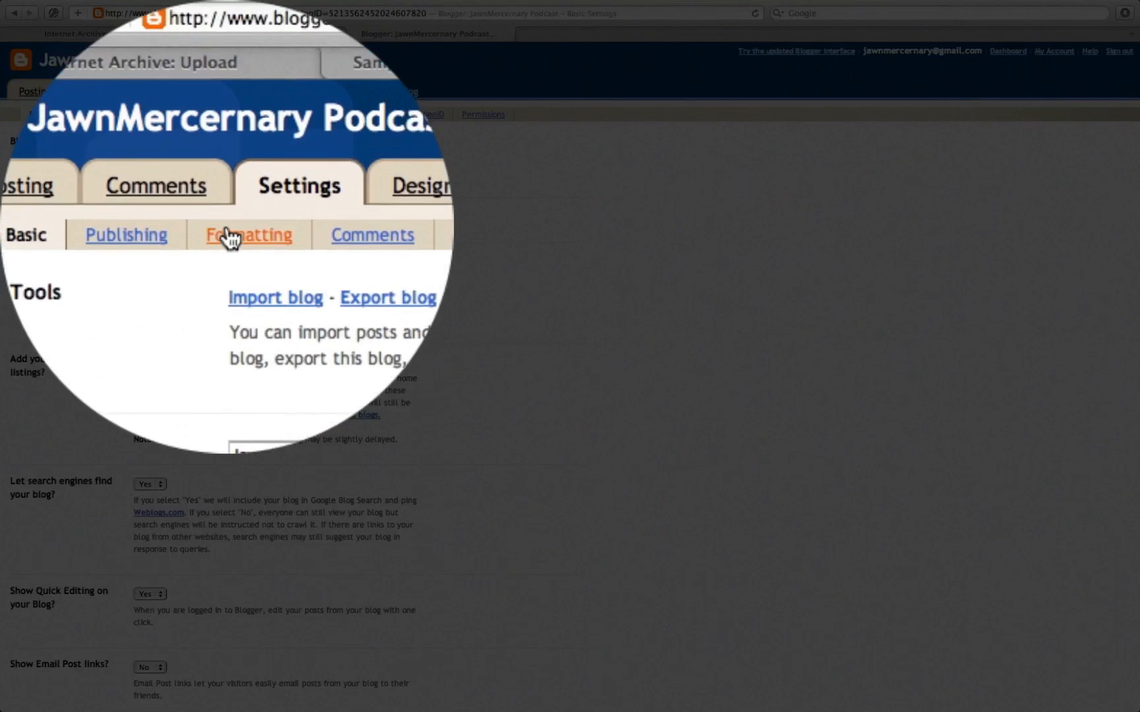
{"action": "left_click", "coordinate": [247, 235]}
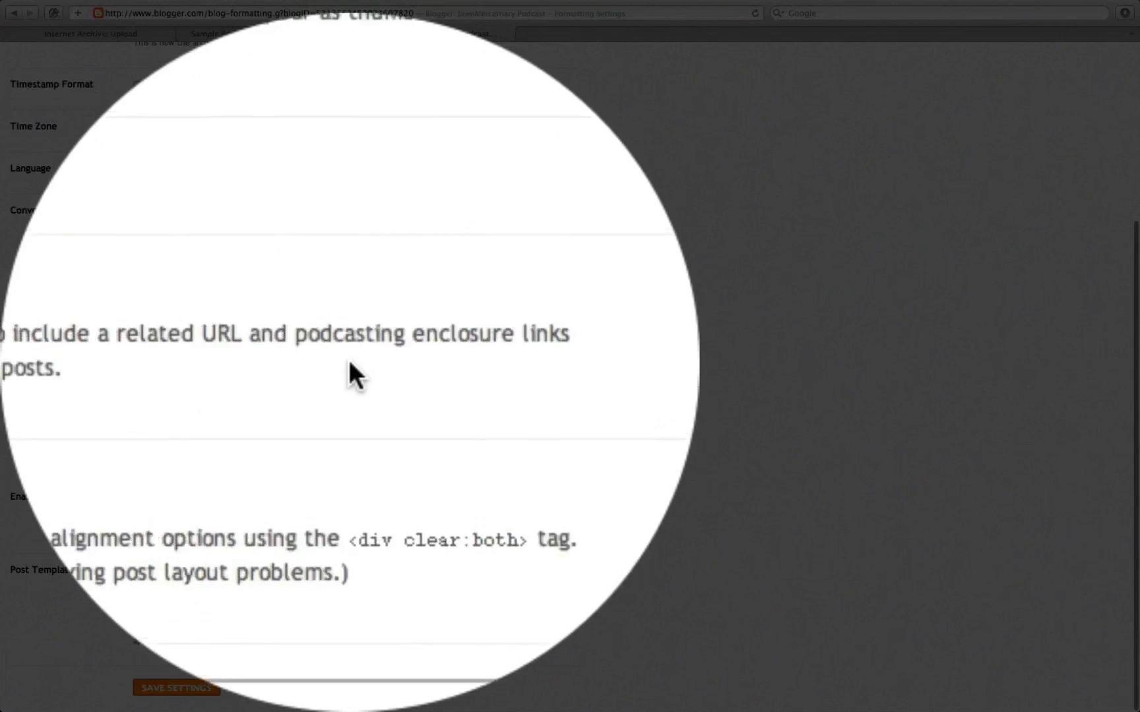
{"action": "left_click", "coordinate": [334, 377]}
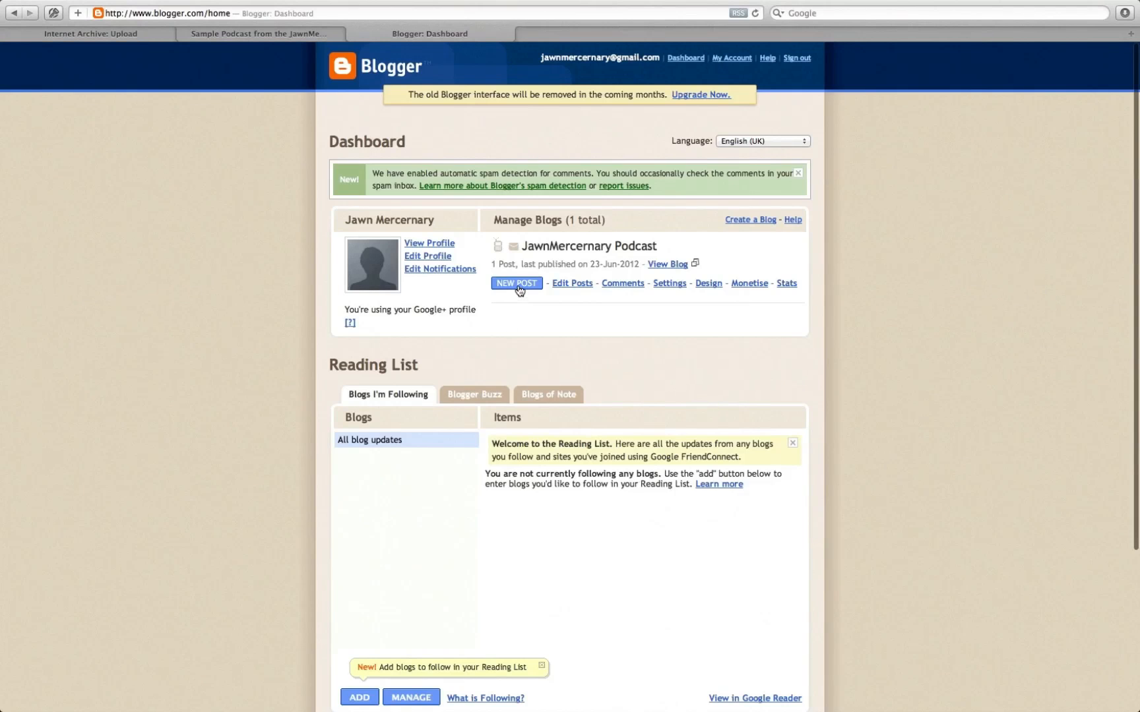
Create post 'Sample Podcast' with the archive.org SamplePodcast.mp3 enclosure, MIME type audio/mpeg
{"action": "left_click", "coordinate": [516, 283]}
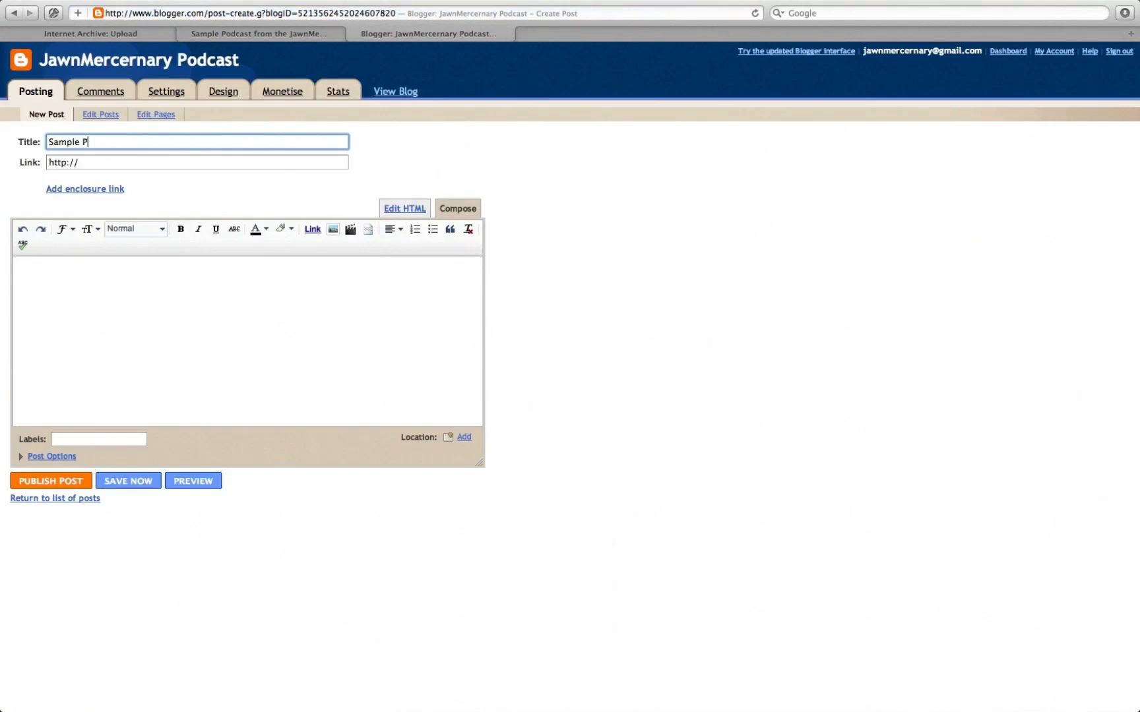
{"action": "type", "text": "odcast"}
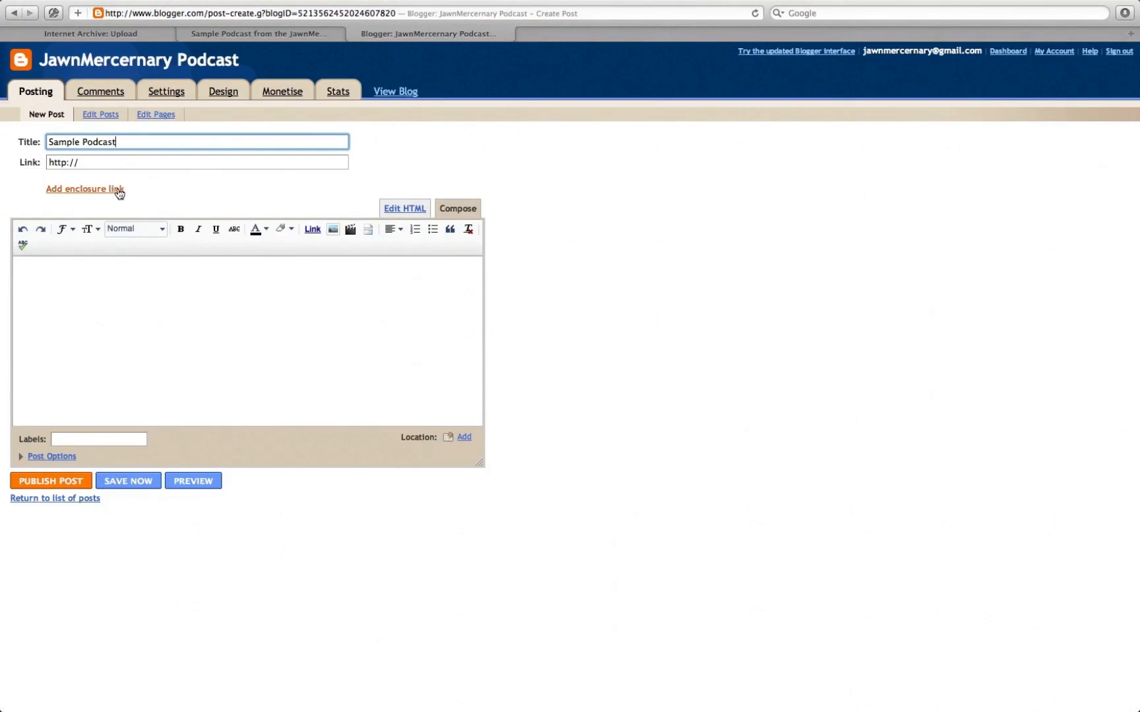
{"action": "left_click", "coordinate": [84, 189]}
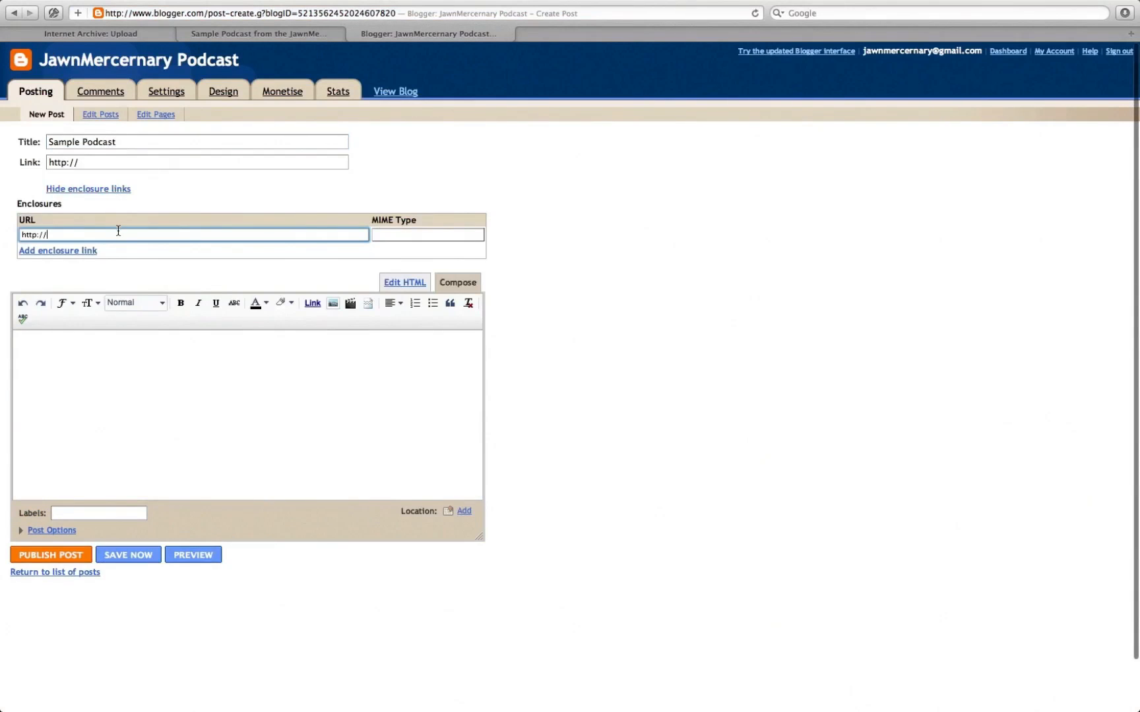
{"action": "type", "text": "http://archive.org/download/SamplePodcastFromTheJawnmercernaryVideo/SamplePodcast.mp3"}
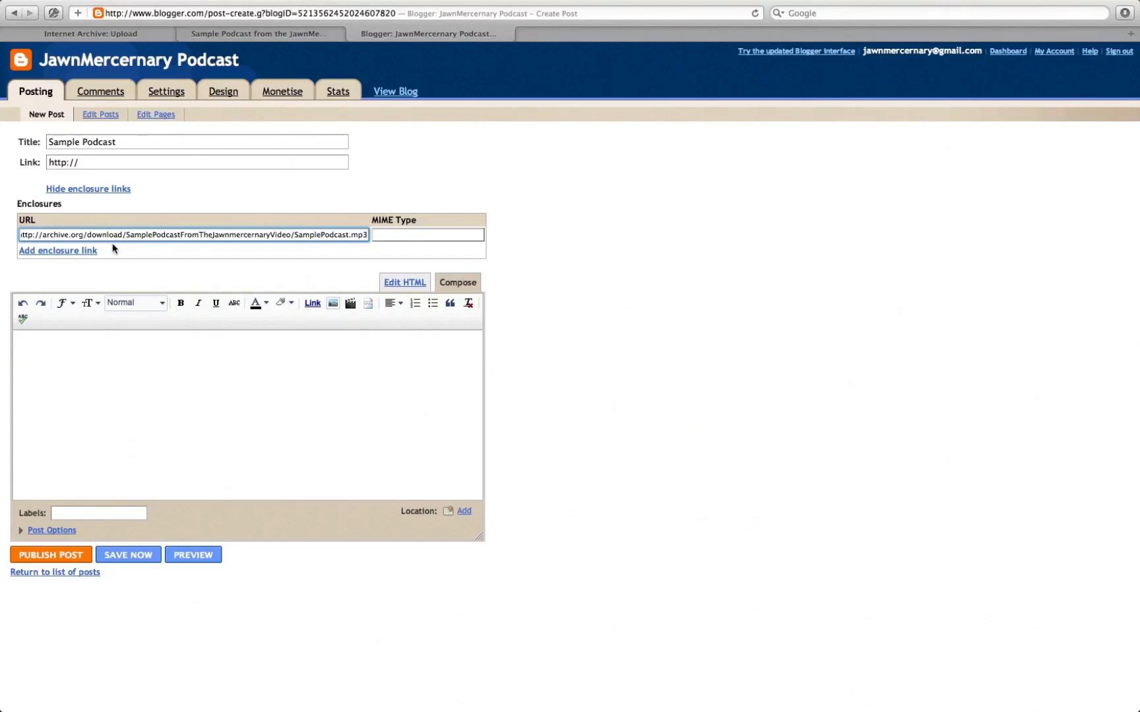
{"action": "left_click", "coordinate": [128, 555]}
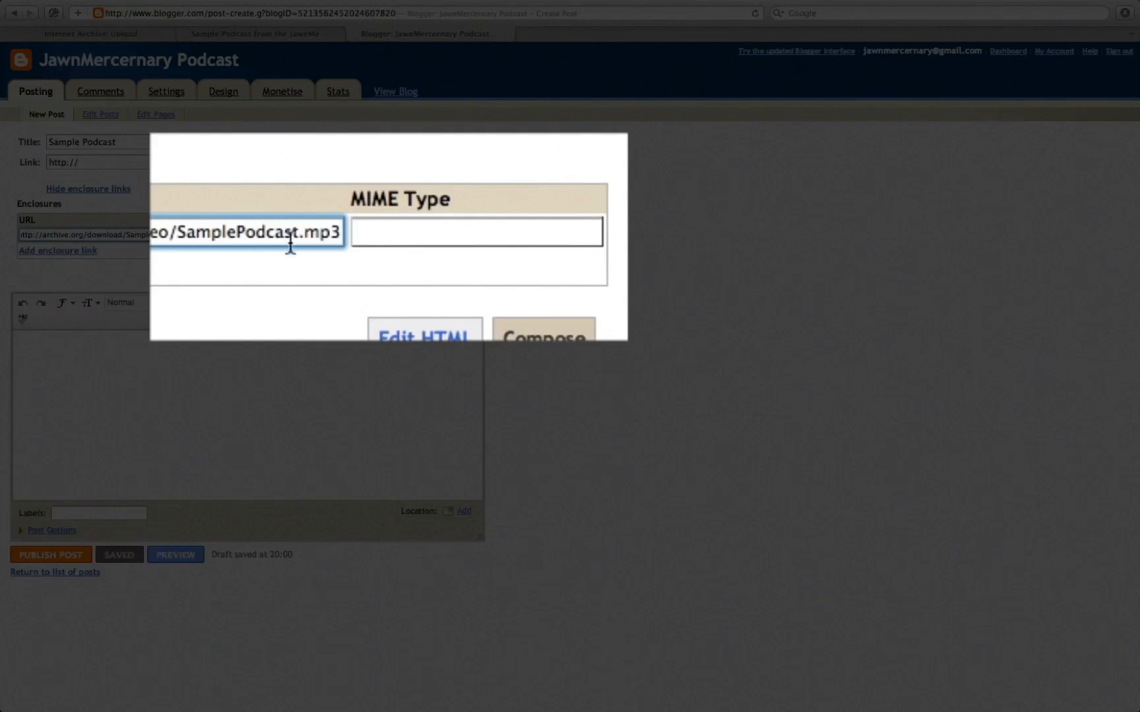
{"action": "mouse_move", "coordinate": [406, 427]}
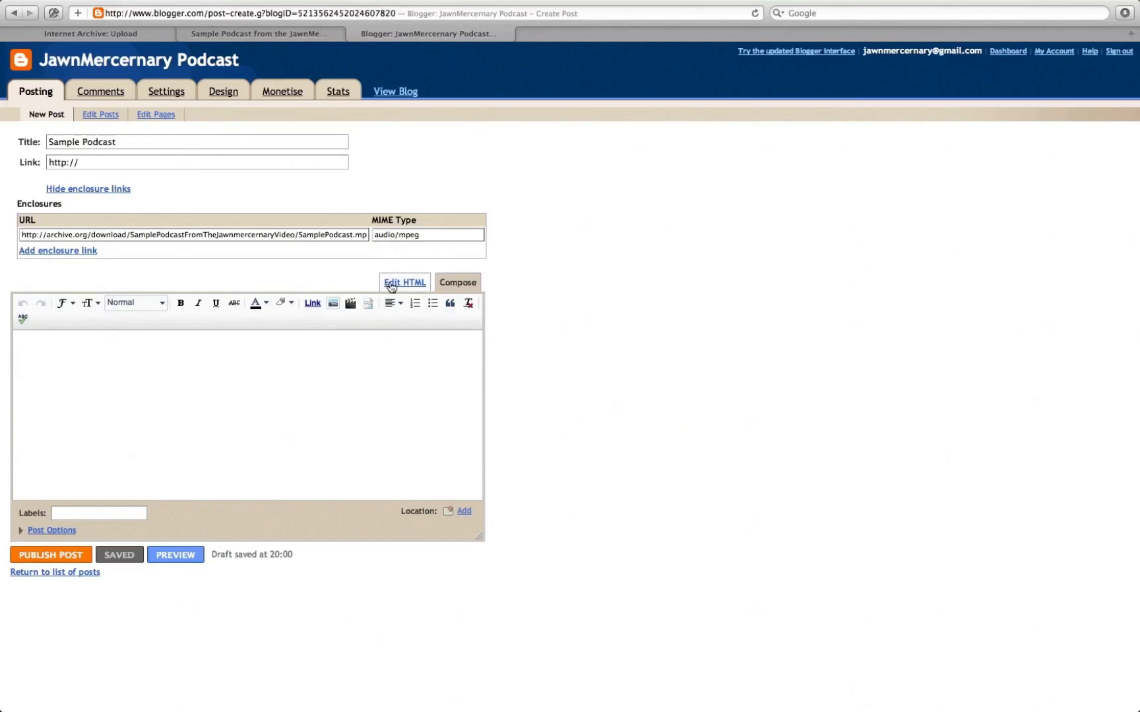
Write show notes explaining the title and naming JawnMercernary's Podcast as author
{"action": "type", "text": "This area holds the show notes. The title of the post is the tittle of the podcast. The author of the podcast is the name of the blog. In this case, it's \"Ja"}
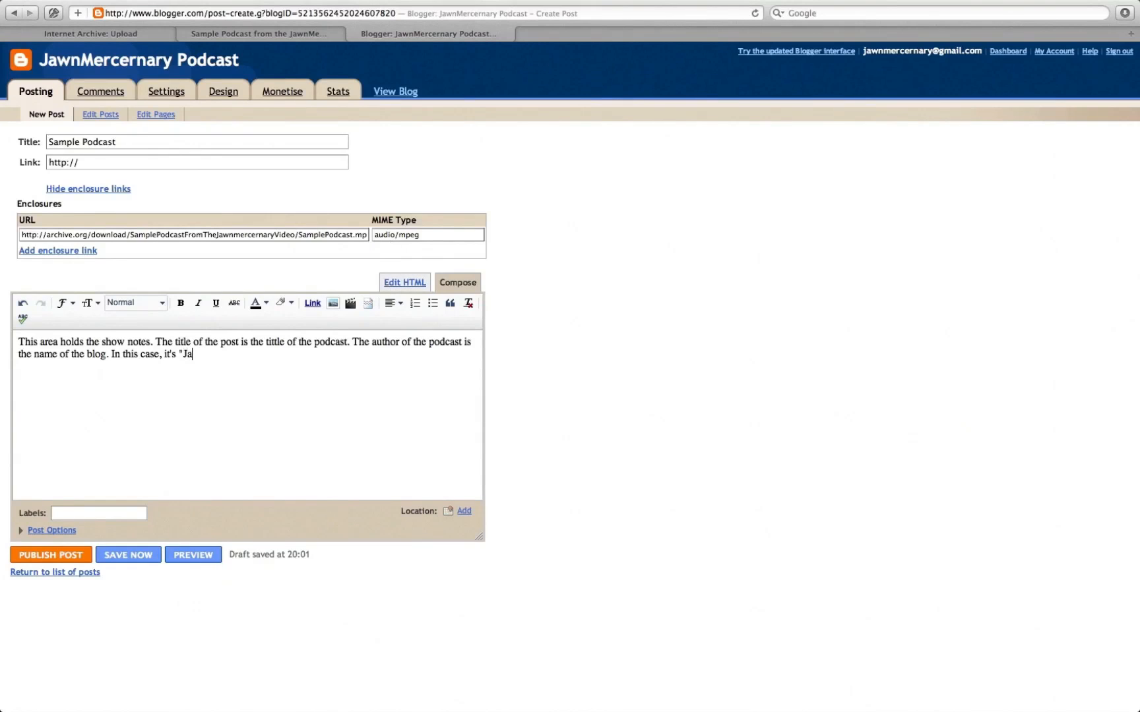
{"action": "type", "text": "wnMercernary"}
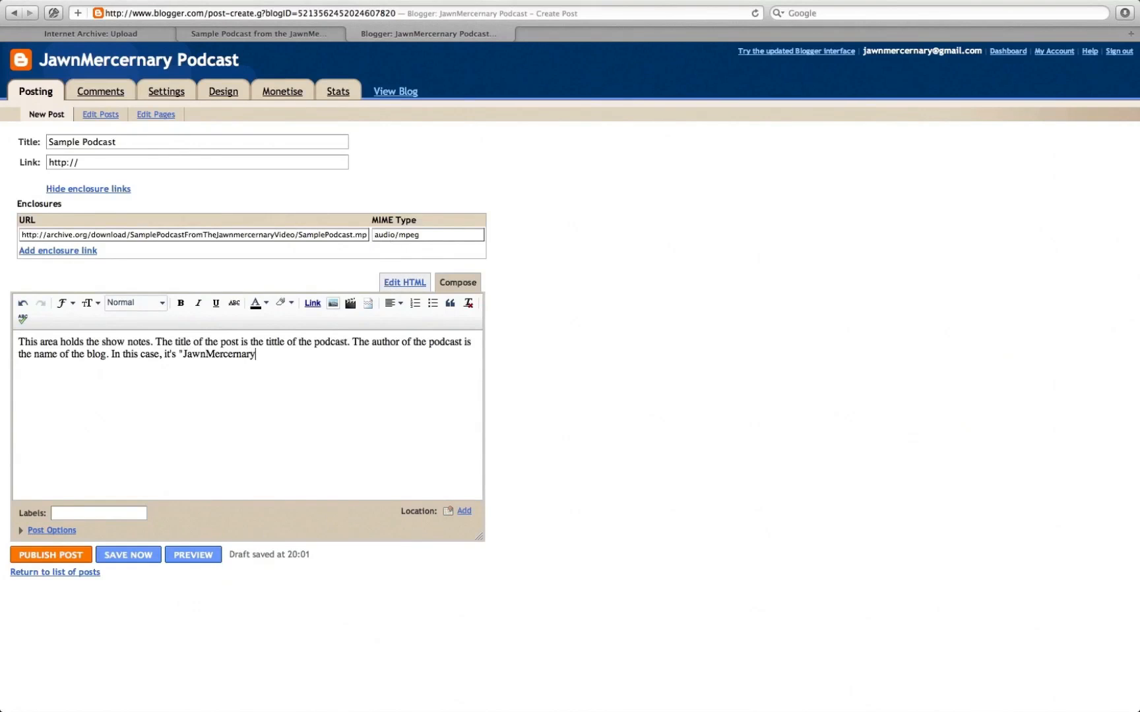
{"action": "type", "text": "'s"}
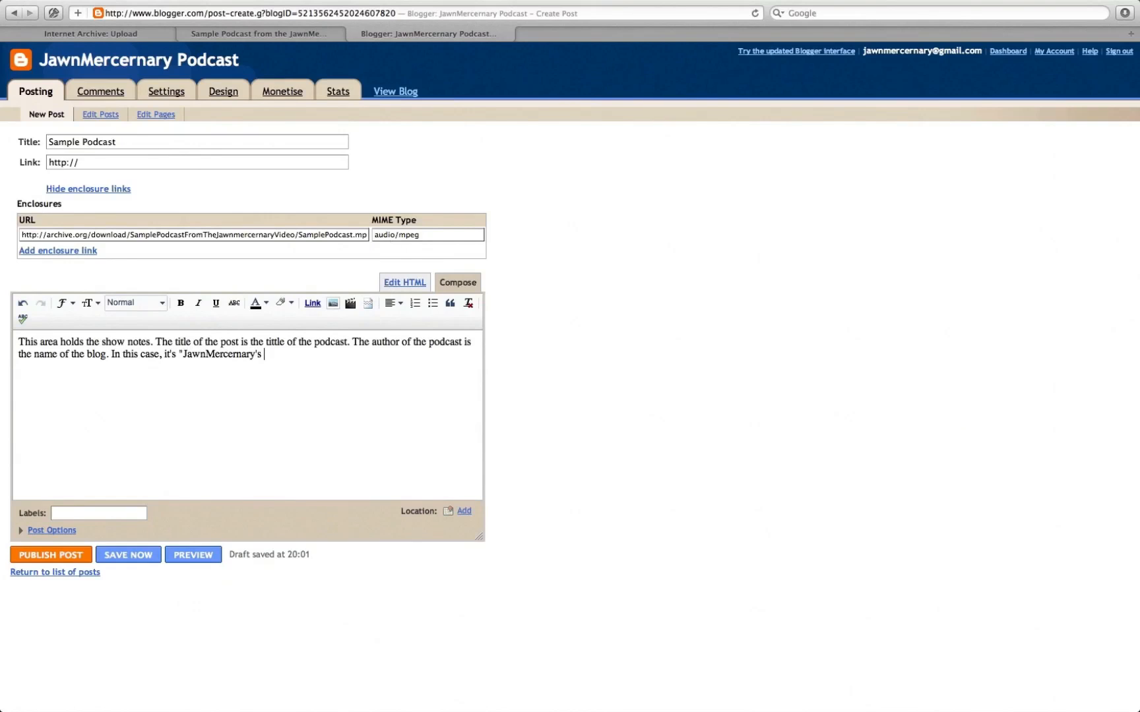
{"action": "type", "text": "Podcast\""}
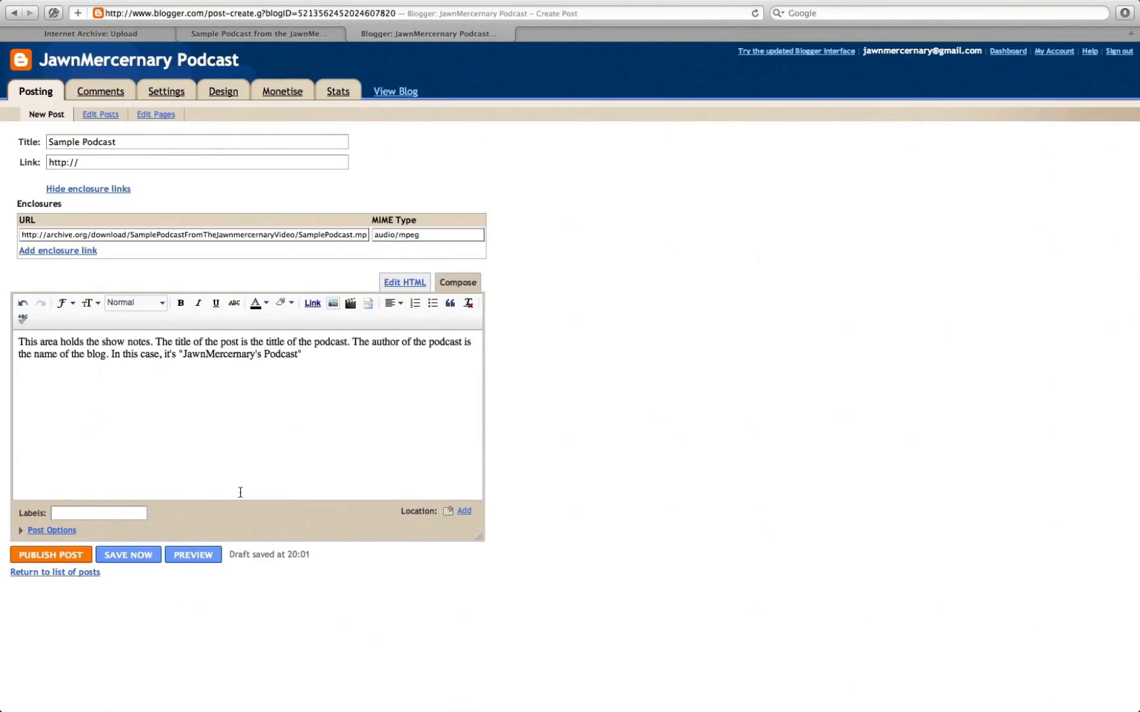
{"action": "left_click", "coordinate": [99, 512]}
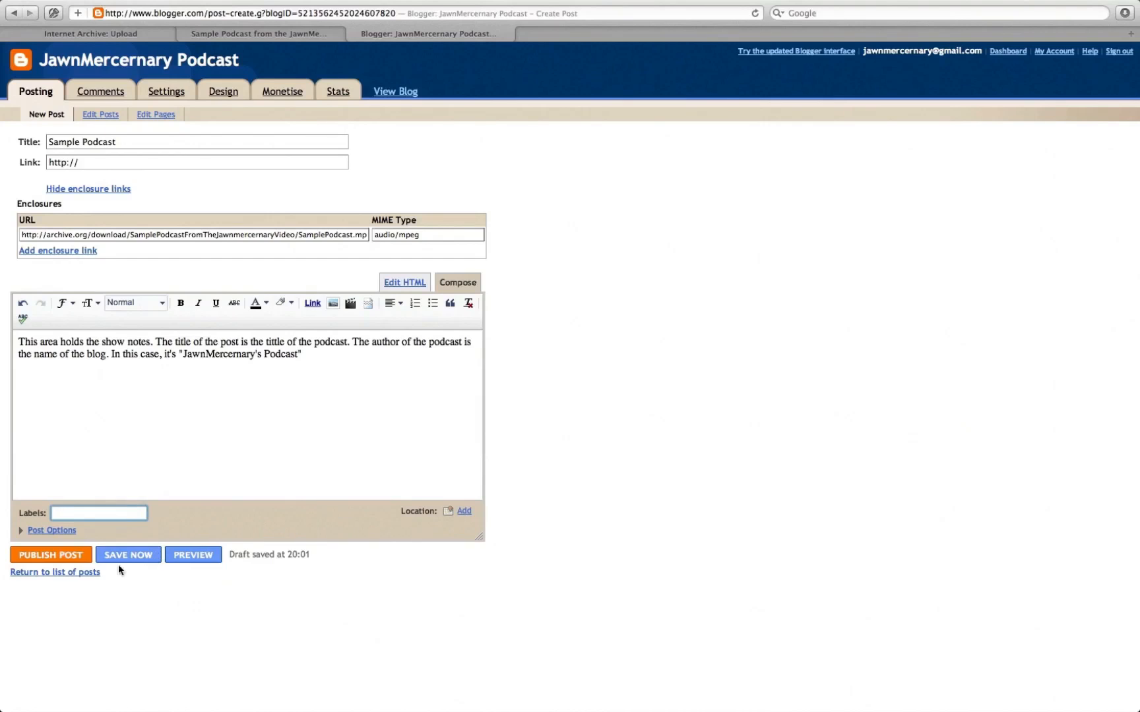
Save the Sample Podcast draft and publish the post
{"action": "left_click", "coordinate": [128, 555]}
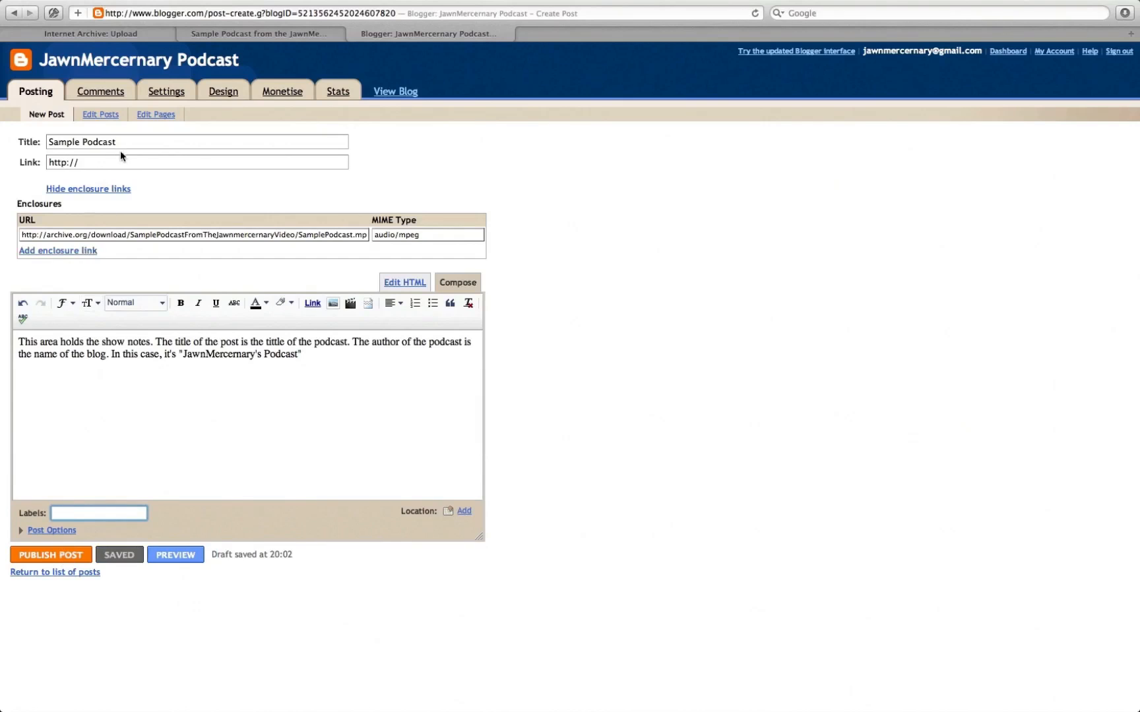
{"action": "left_click", "coordinate": [197, 142]}
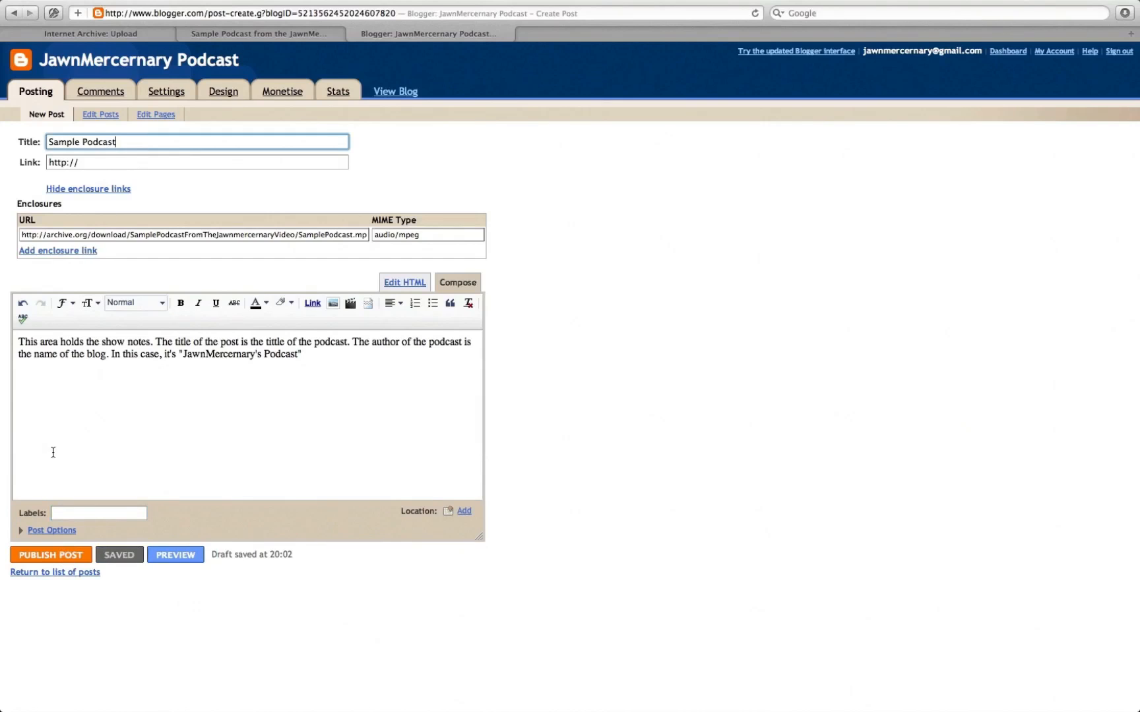
{"action": "left_click", "coordinate": [50, 555]}
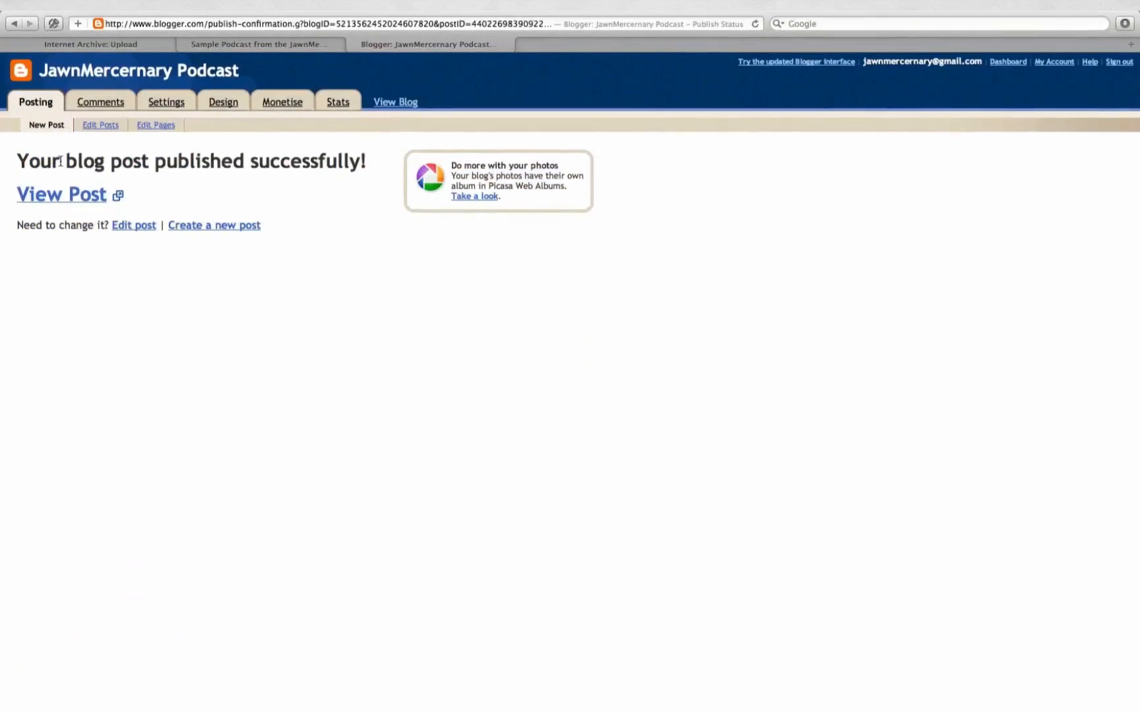
View the published Sample Podcast post on the live blog
{"action": "left_click", "coordinate": [61, 183]}
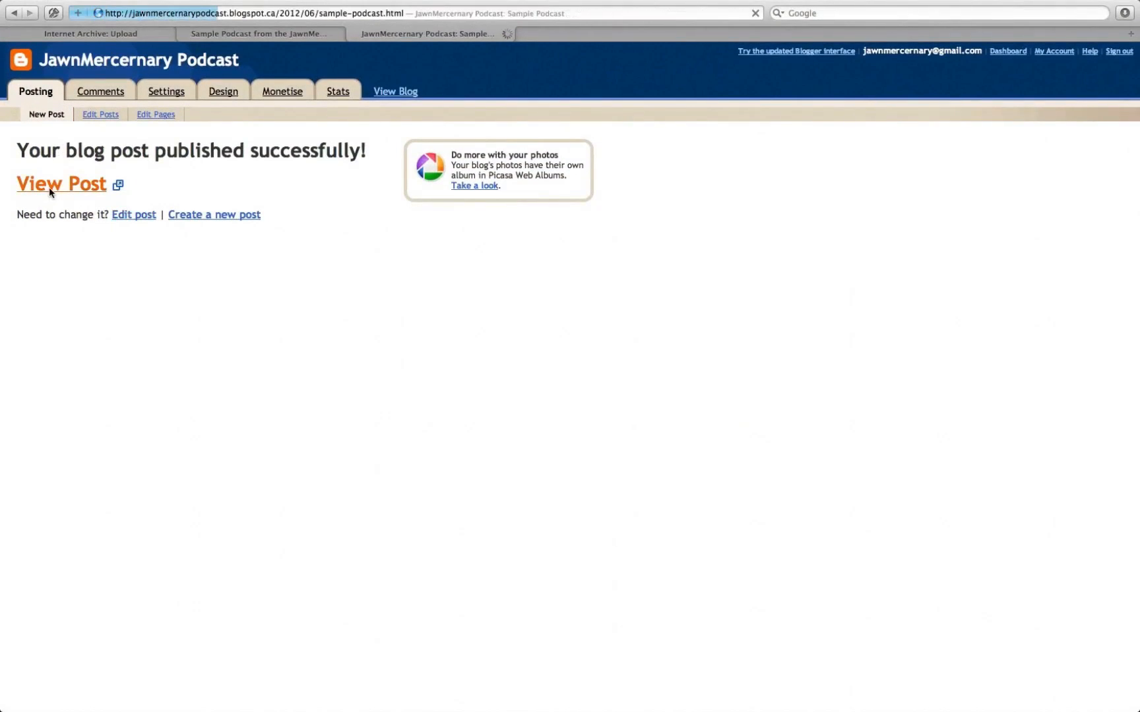
{"action": "left_click", "coordinate": [61, 183]}
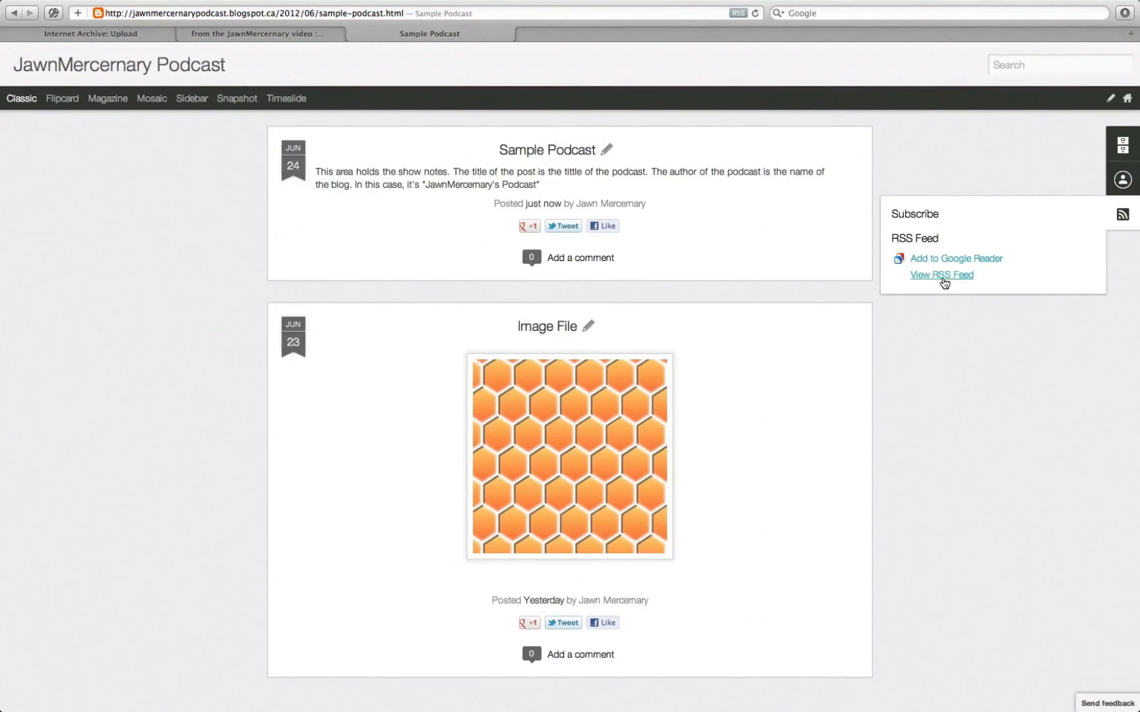
View the blog's RSS feed address and dismiss the subscription prompt
{"action": "left_click", "coordinate": [940, 275]}
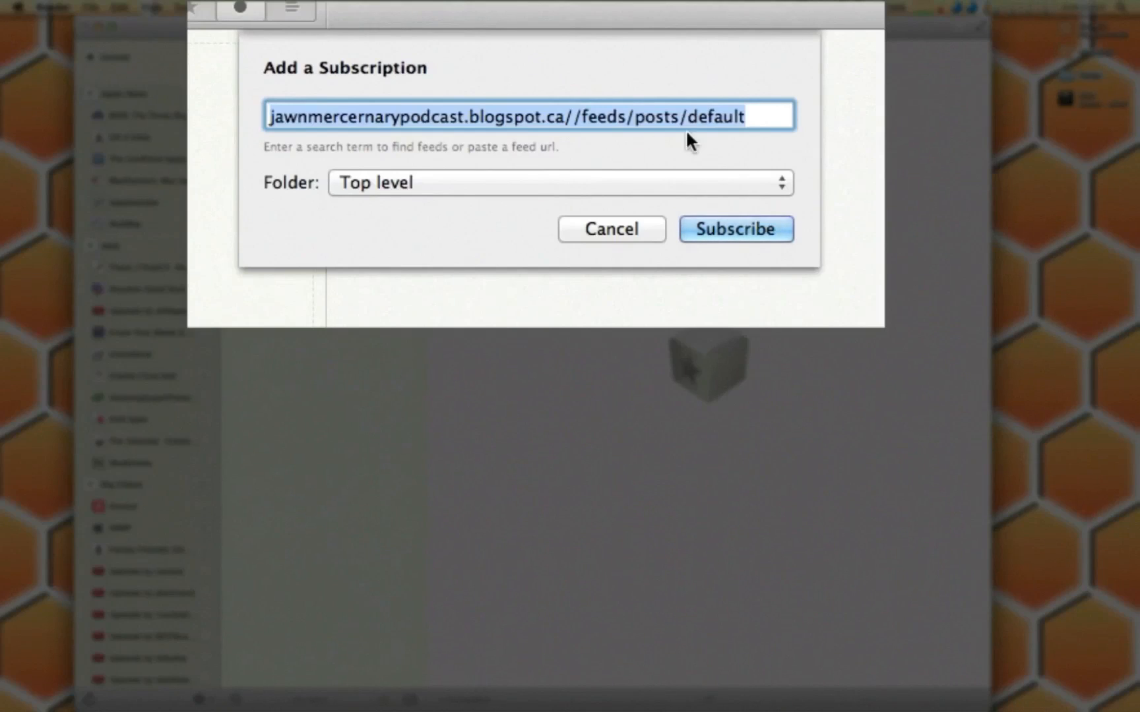
{"action": "mouse_move", "coordinate": [589, 238]}
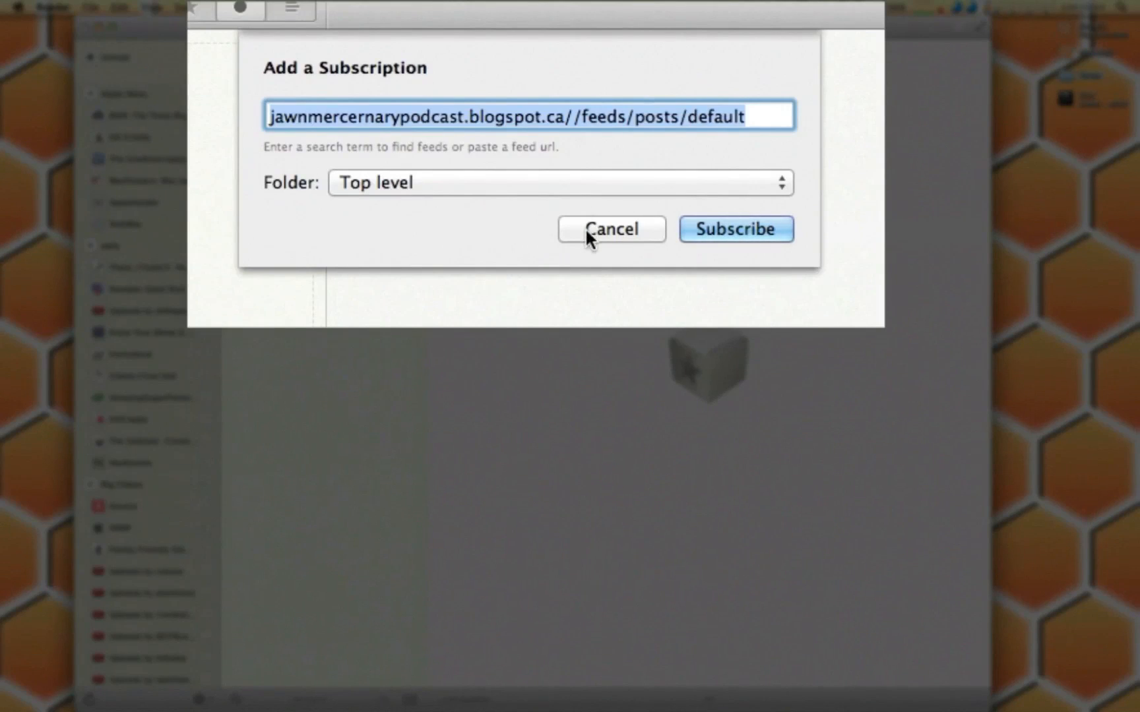
{"action": "left_click", "coordinate": [611, 229]}
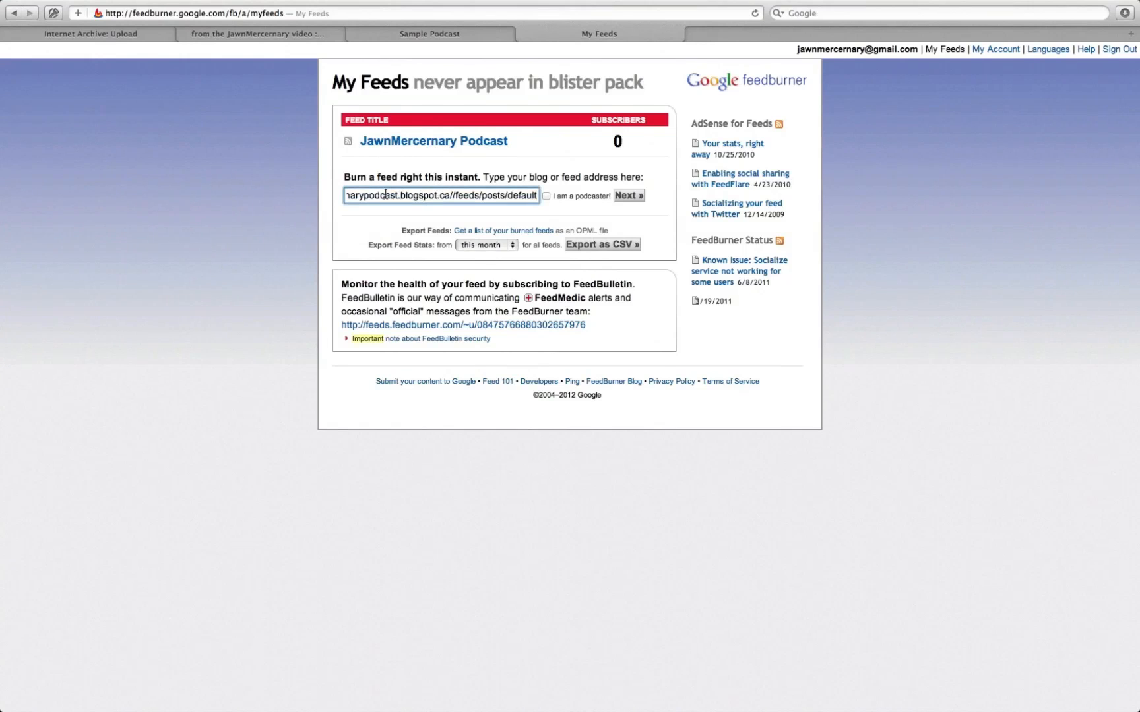
Burn the pasted blog feed into the JawnmercernaryPodcast FeedBurner feed
{"action": "left_click", "coordinate": [546, 195]}
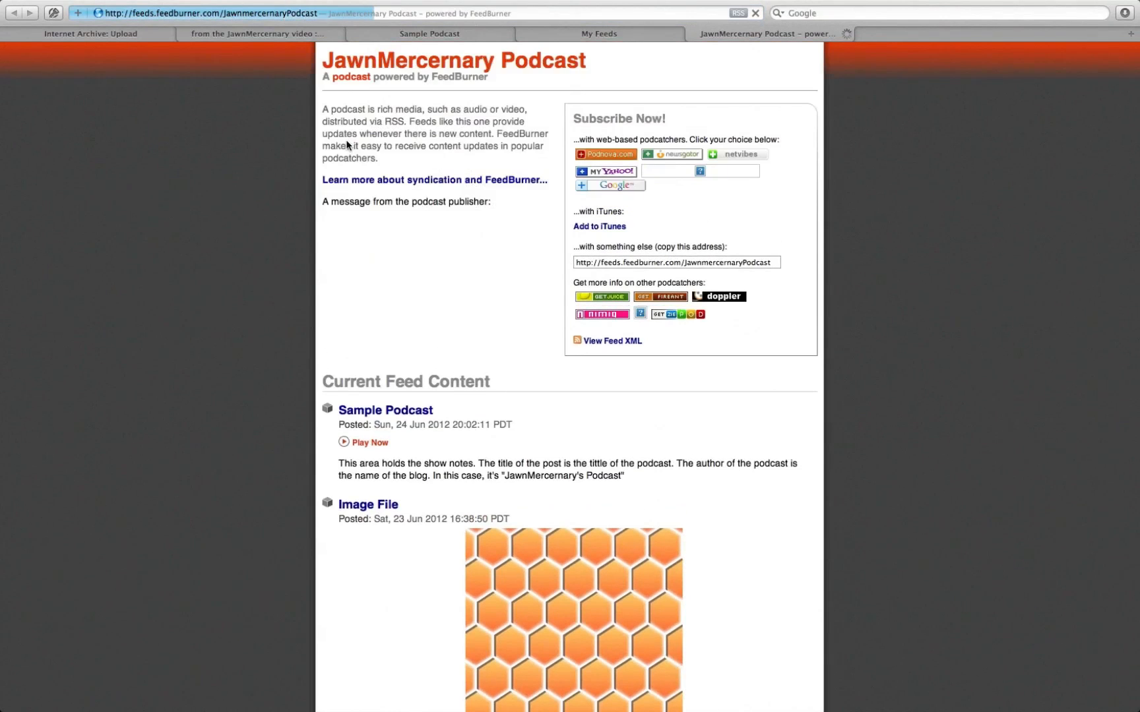
Test-play the Sample Podcast episode from the feed's Current Feed Content
{"action": "scroll", "scroll_direction": "down", "scroll_amount": 3}
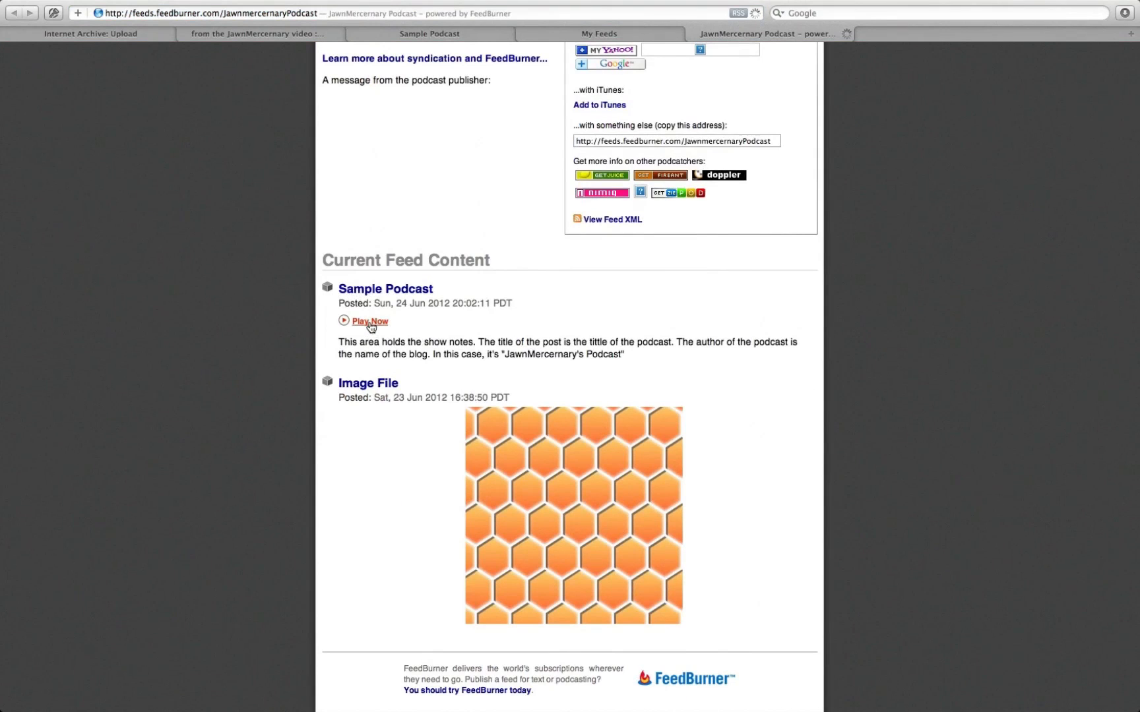
{"action": "left_click", "coordinate": [370, 321]}
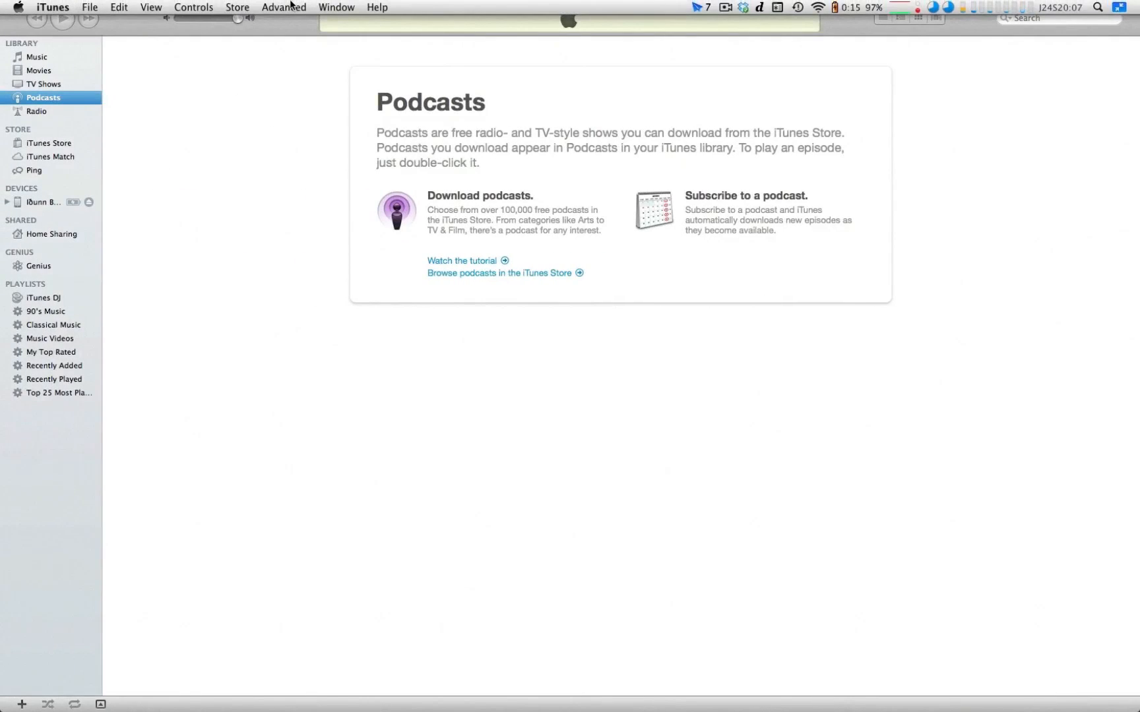
Subscribe iTunes to the FeedBurner JawnmercernaryPodcast feed via Advanced > Subscribe to Podcast
{"action": "left_click", "coordinate": [283, 7]}
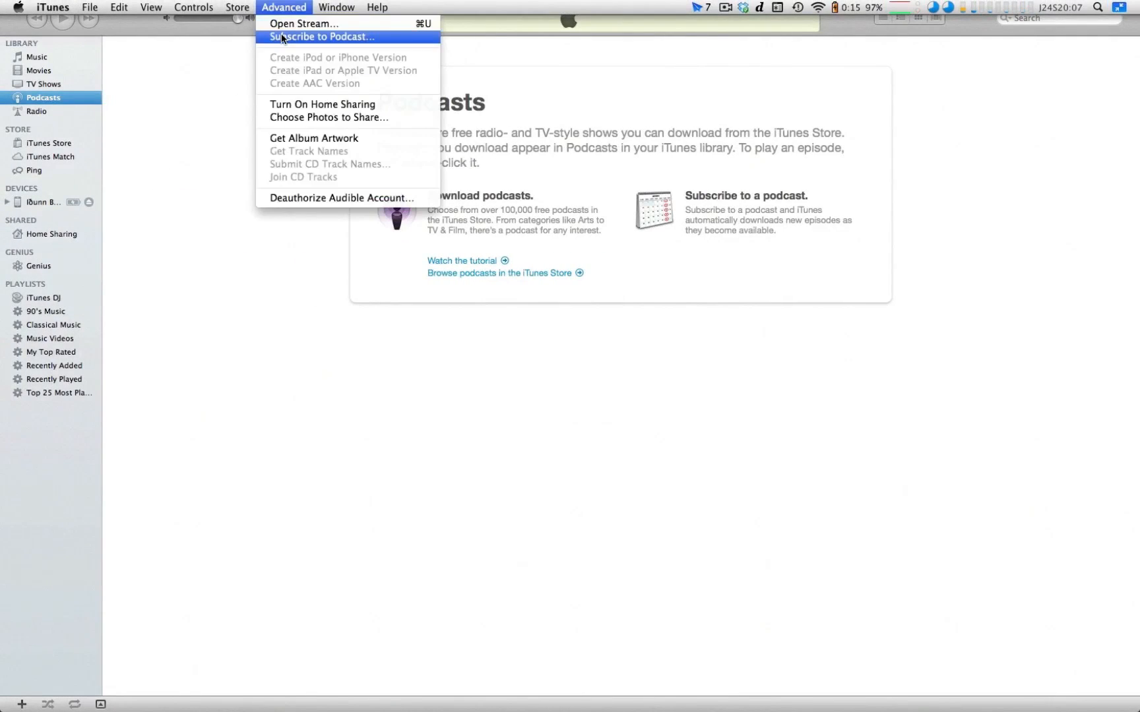
{"action": "left_click", "coordinate": [322, 36]}
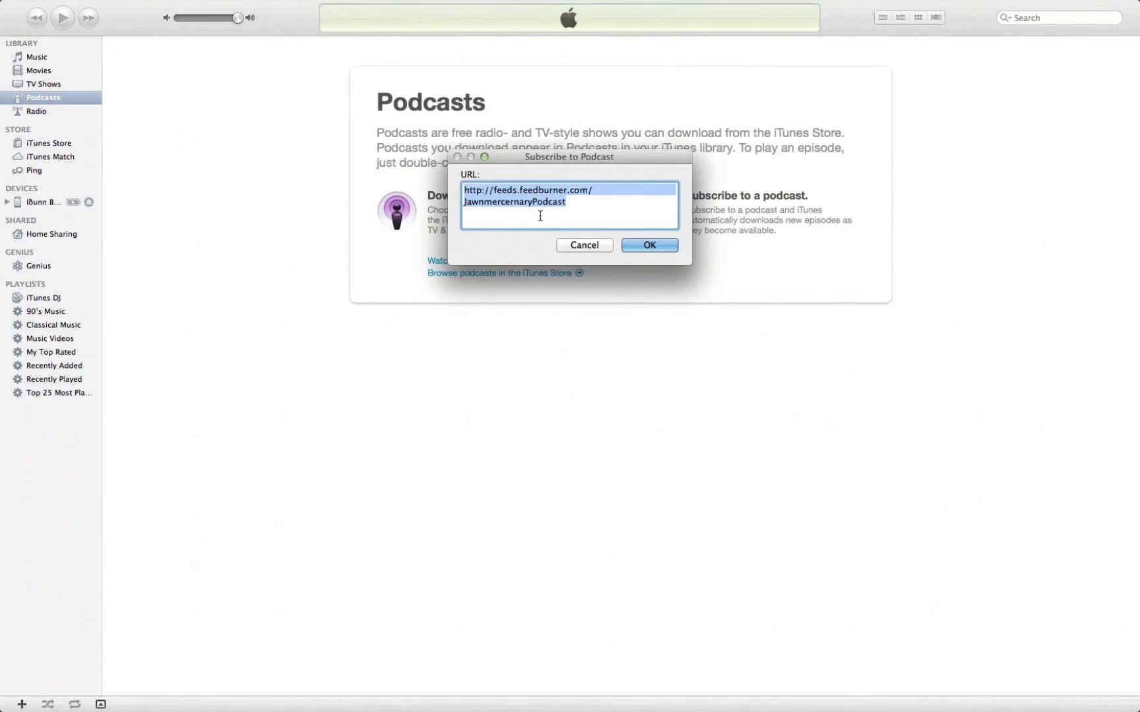
{"action": "left_click", "coordinate": [648, 245]}
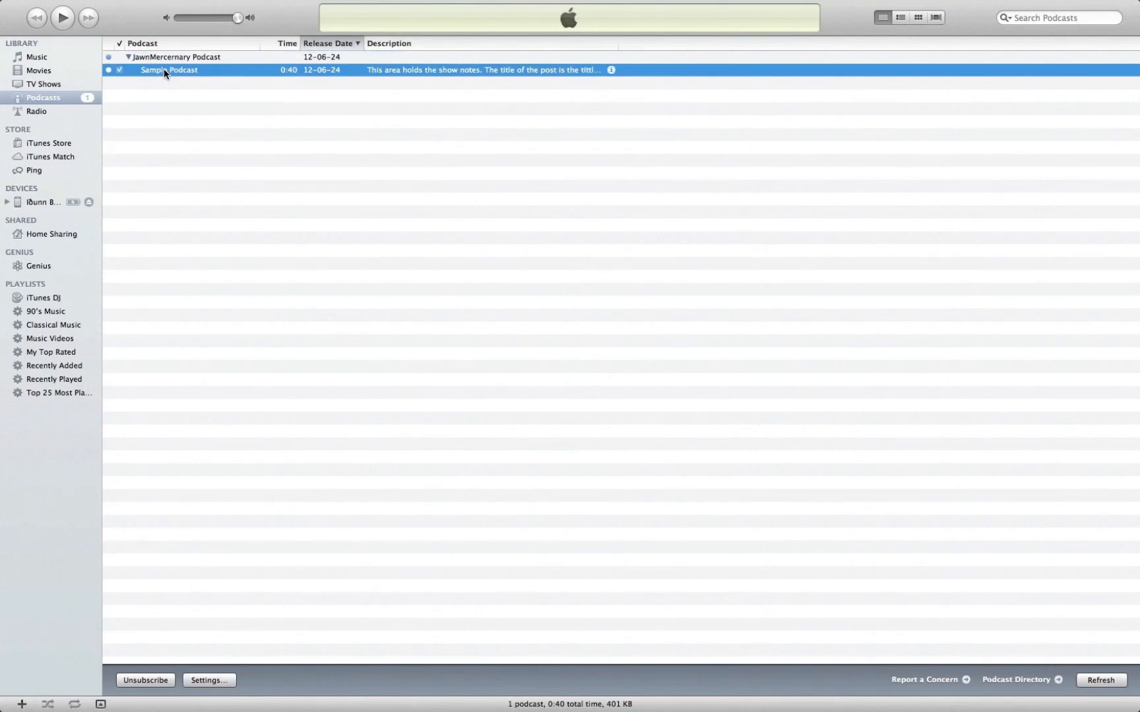
Play the subscribed Sample Podcast episode briefly in iTunes, then stop playback
{"action": "left_click", "coordinate": [62, 17]}
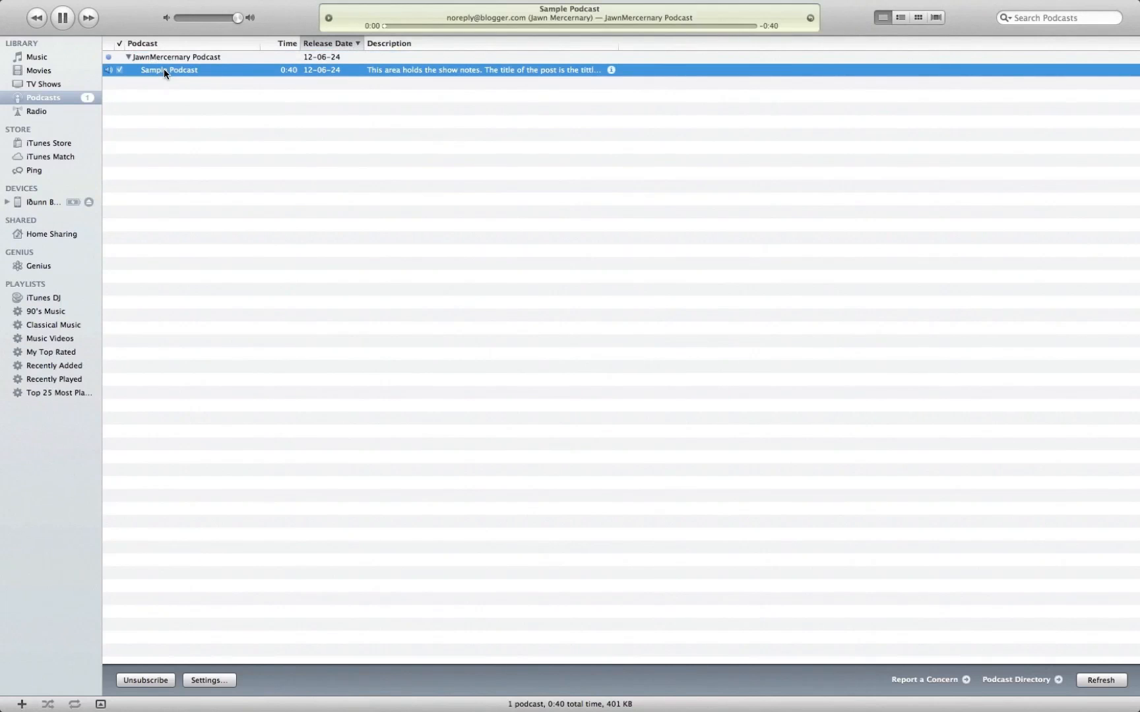
{"action": "left_click", "coordinate": [62, 17]}
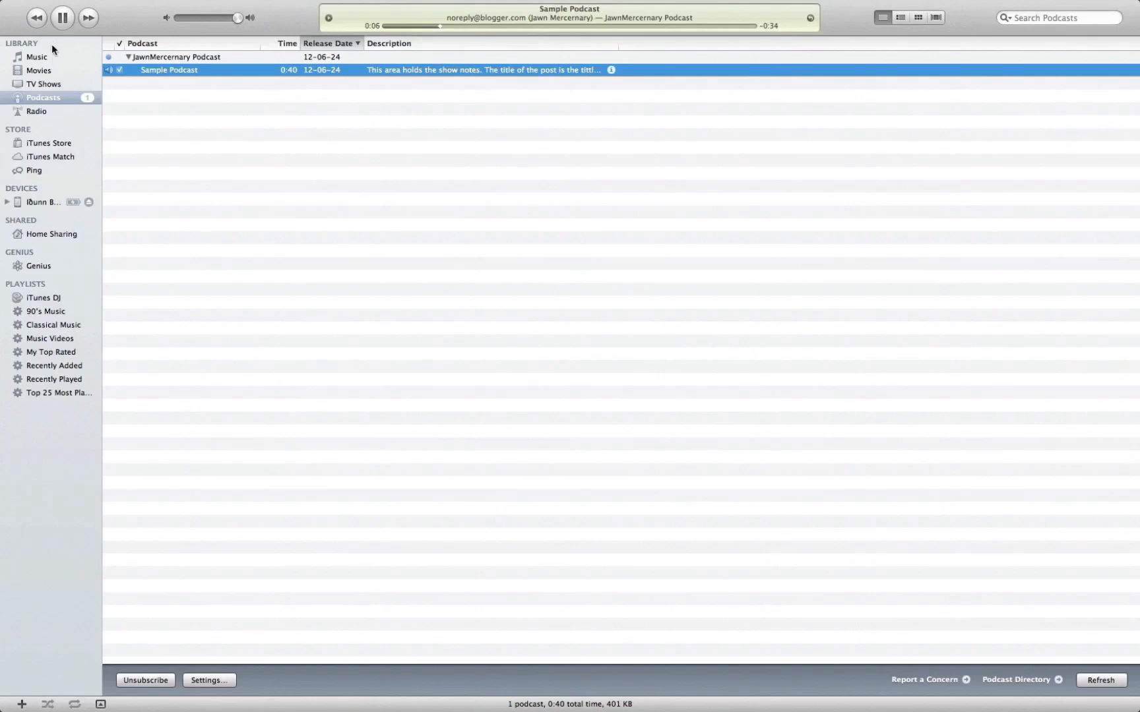
{"action": "left_click", "coordinate": [62, 17]}
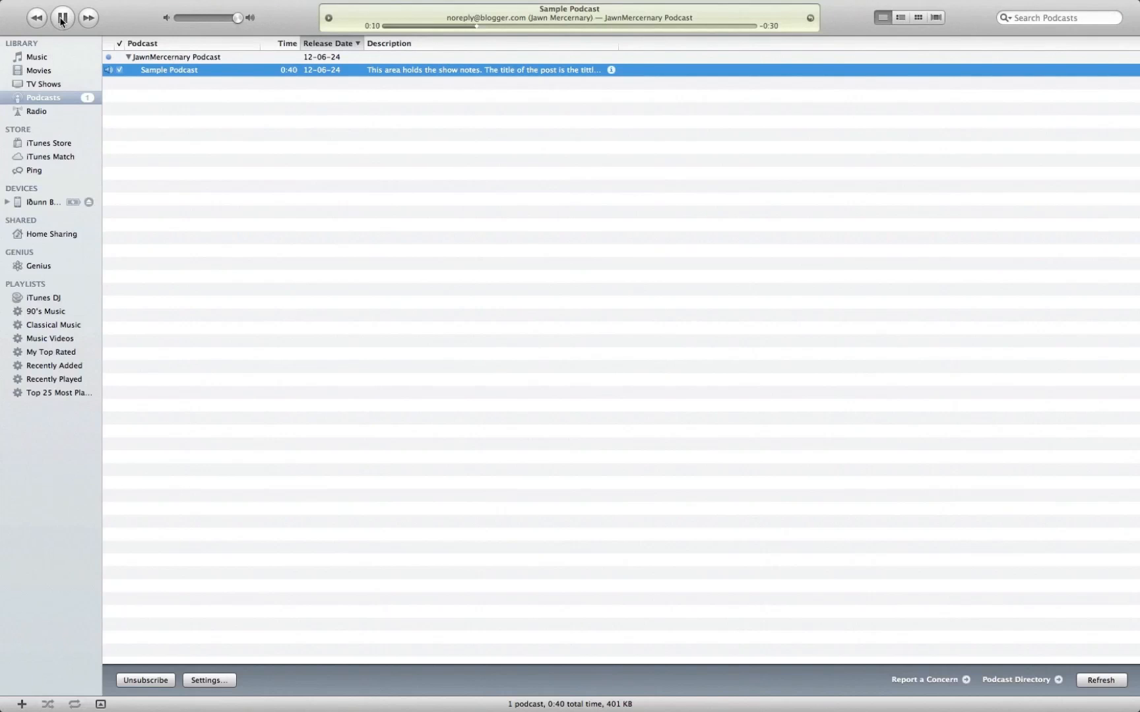
{"action": "left_click", "coordinate": [48, 143]}
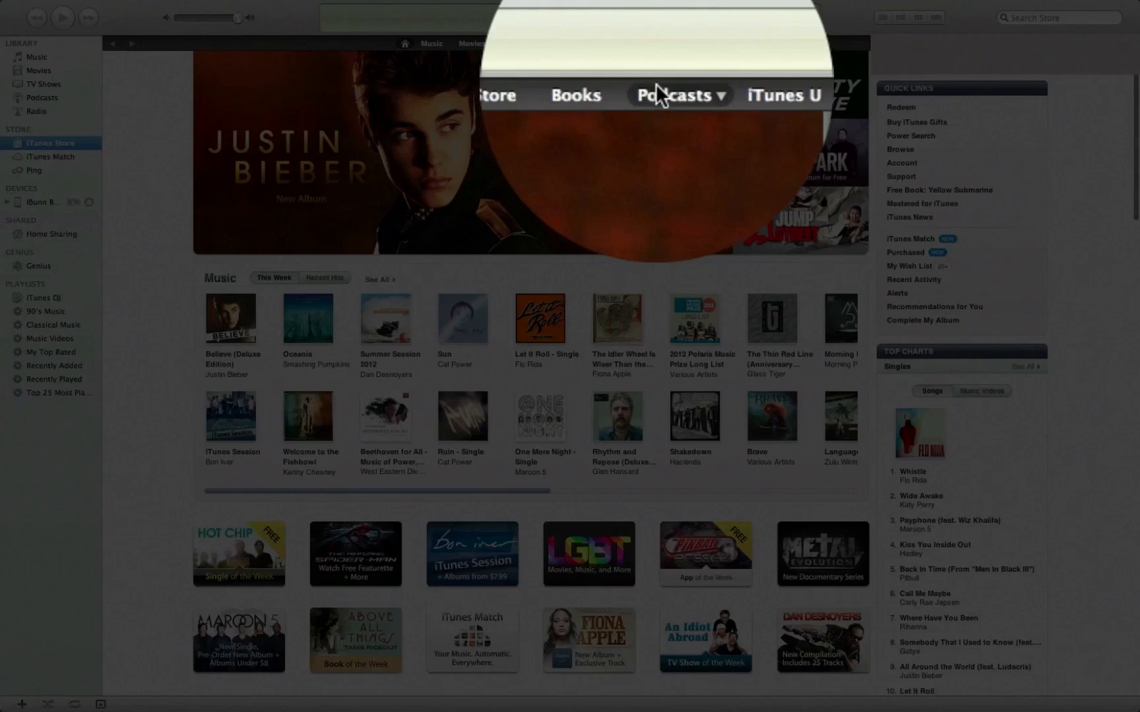
Go to the Store's Podcasts section and open Submit a Podcast
{"action": "left_click", "coordinate": [675, 95]}
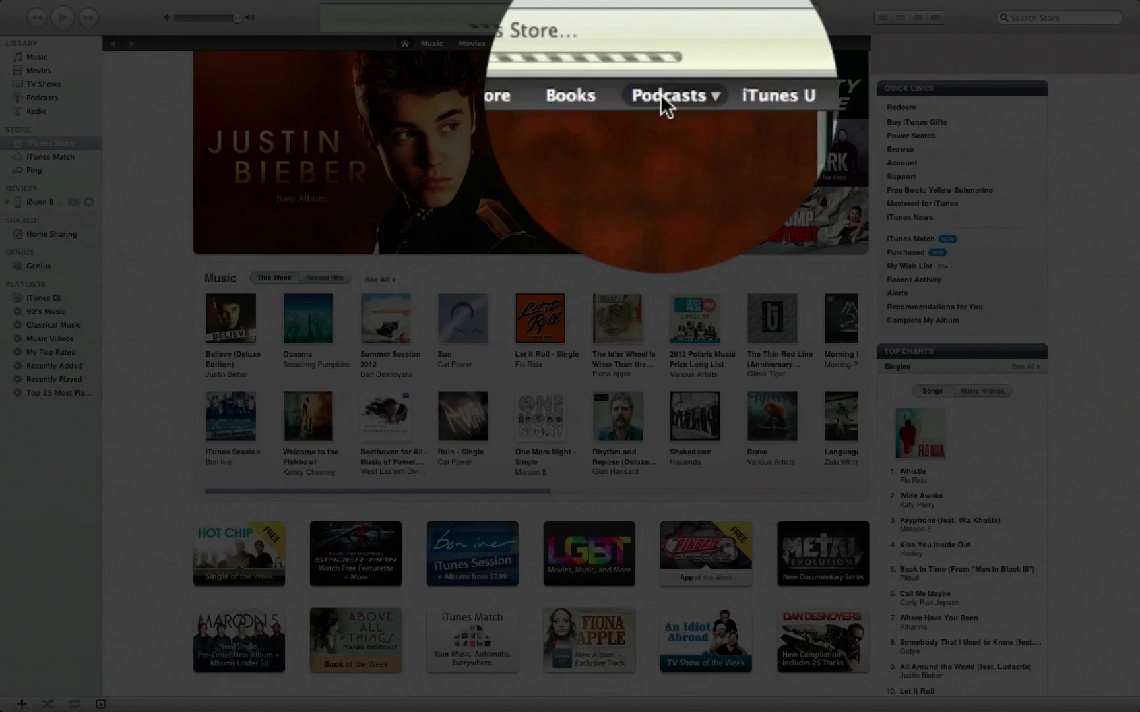
{"action": "left_click", "coordinate": [664, 95]}
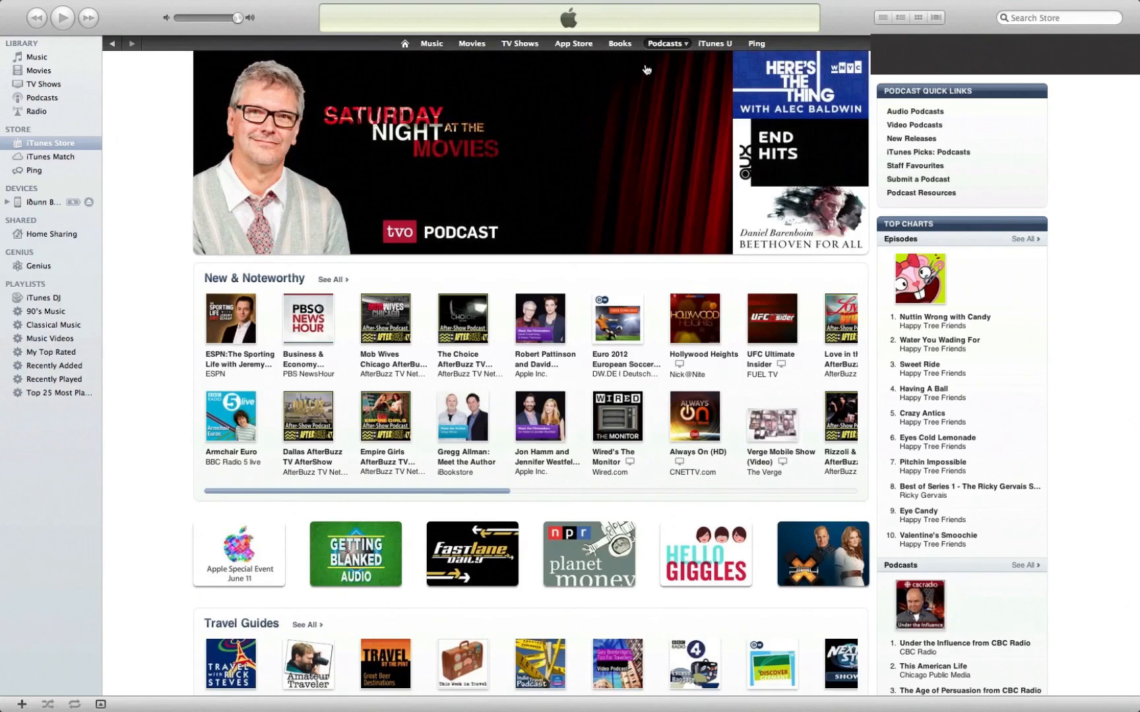
{"action": "mouse_move", "coordinate": [917, 180]}
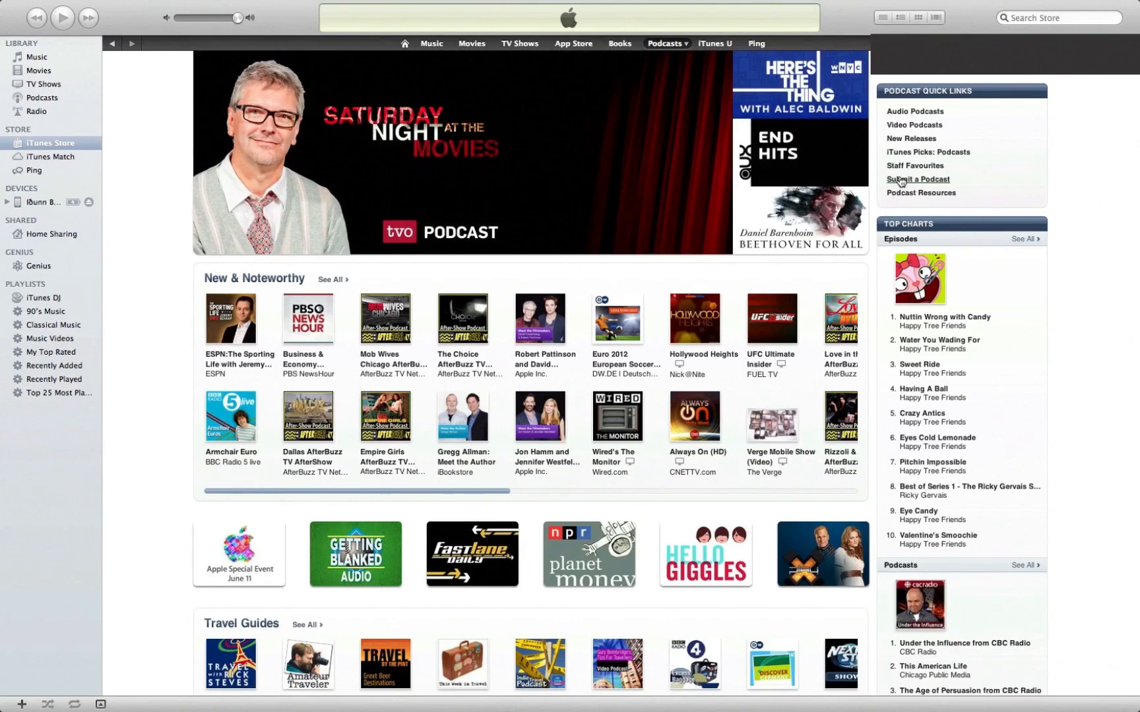
{"action": "left_click", "coordinate": [917, 179]}
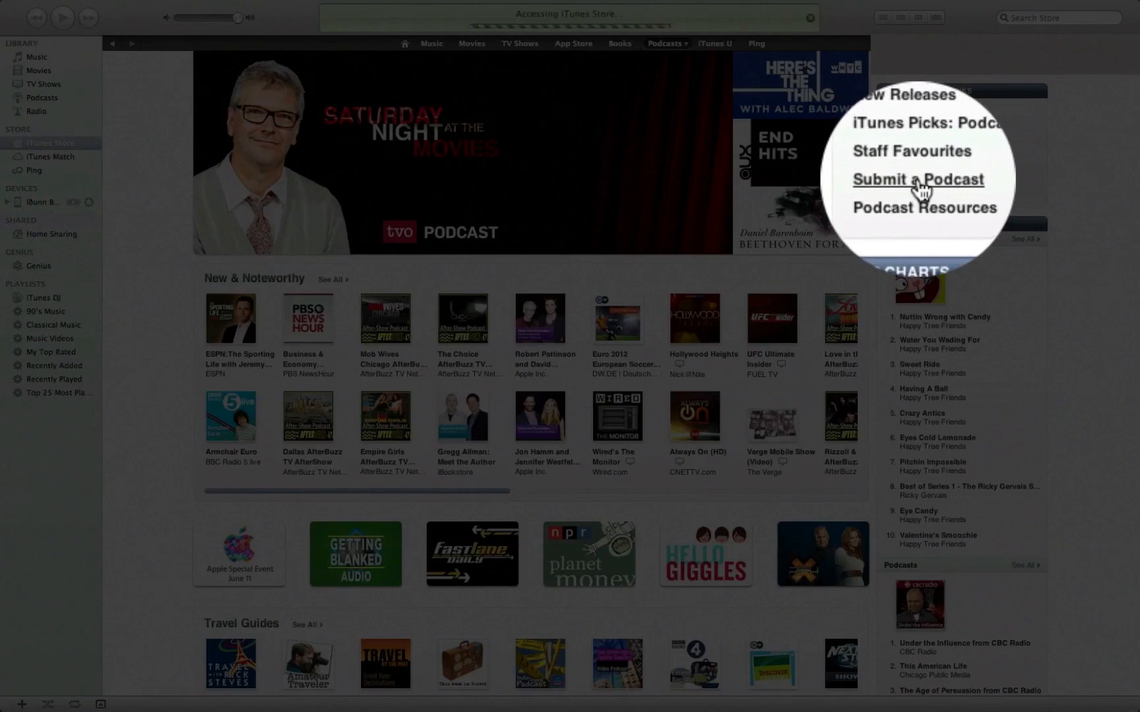
{"action": "left_click", "coordinate": [917, 179]}
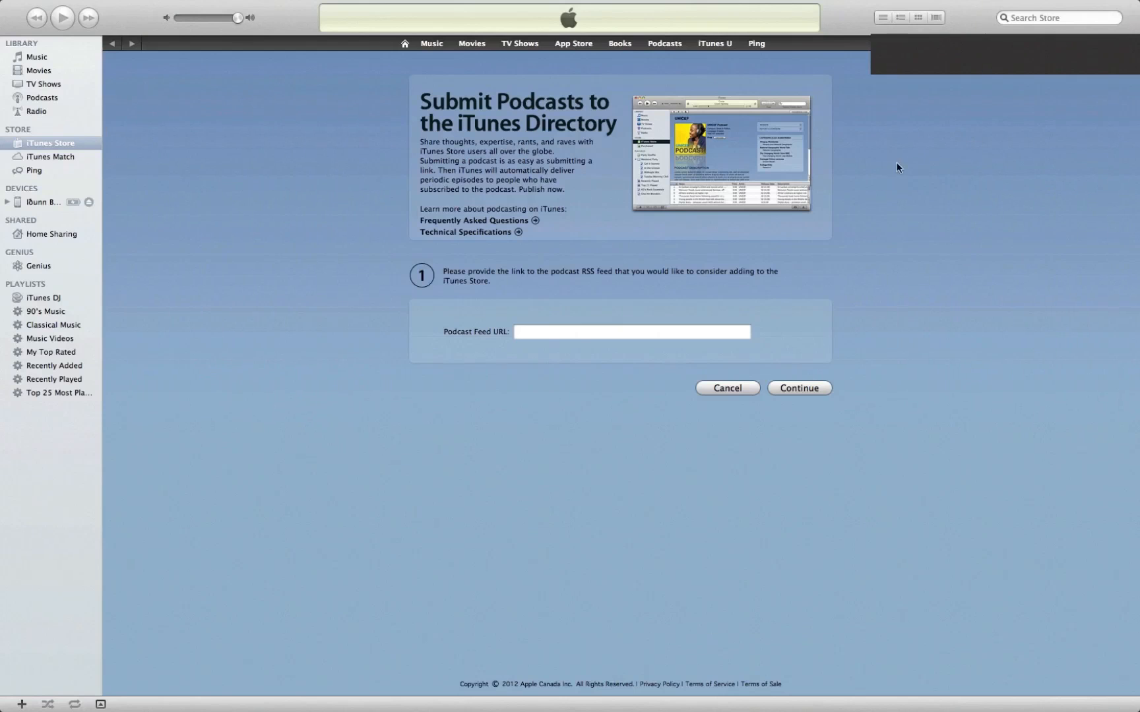
{"action": "left_click", "coordinate": [631, 332]}
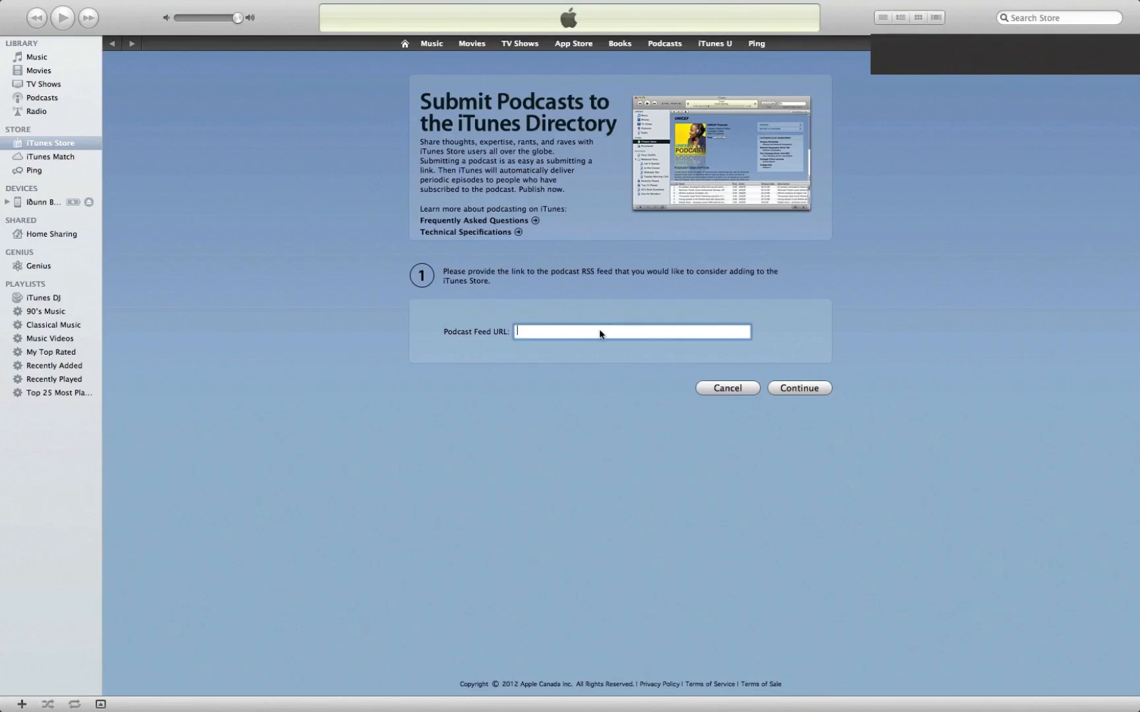
{"action": "type", "text": "http://feeds.feedburner.com/JawnmercernaryPodcast"}
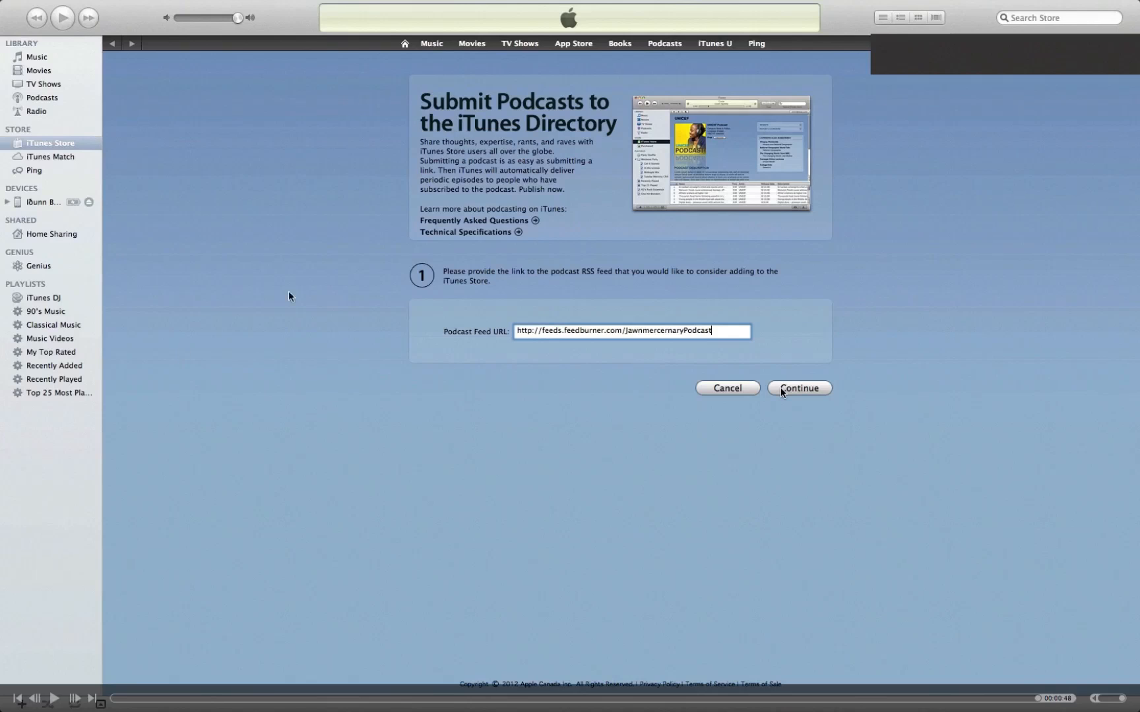
{"action": "mouse_move", "coordinate": [665, 322]}
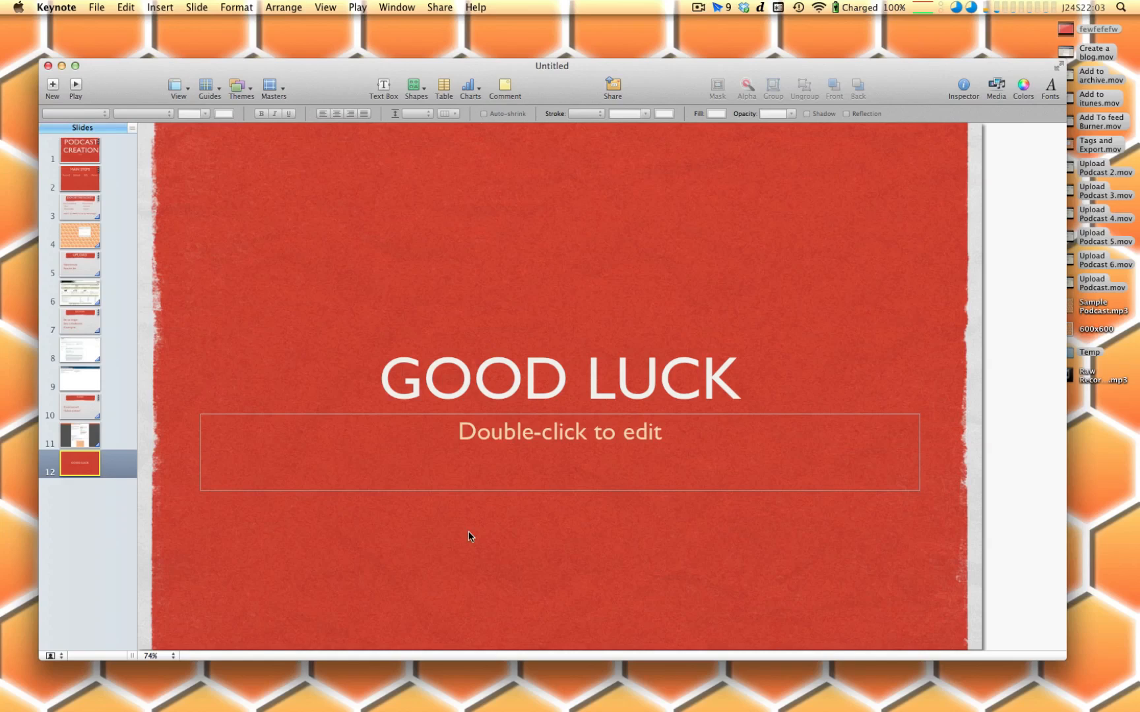
{"action": "mouse_move", "coordinate": [405, 436]}
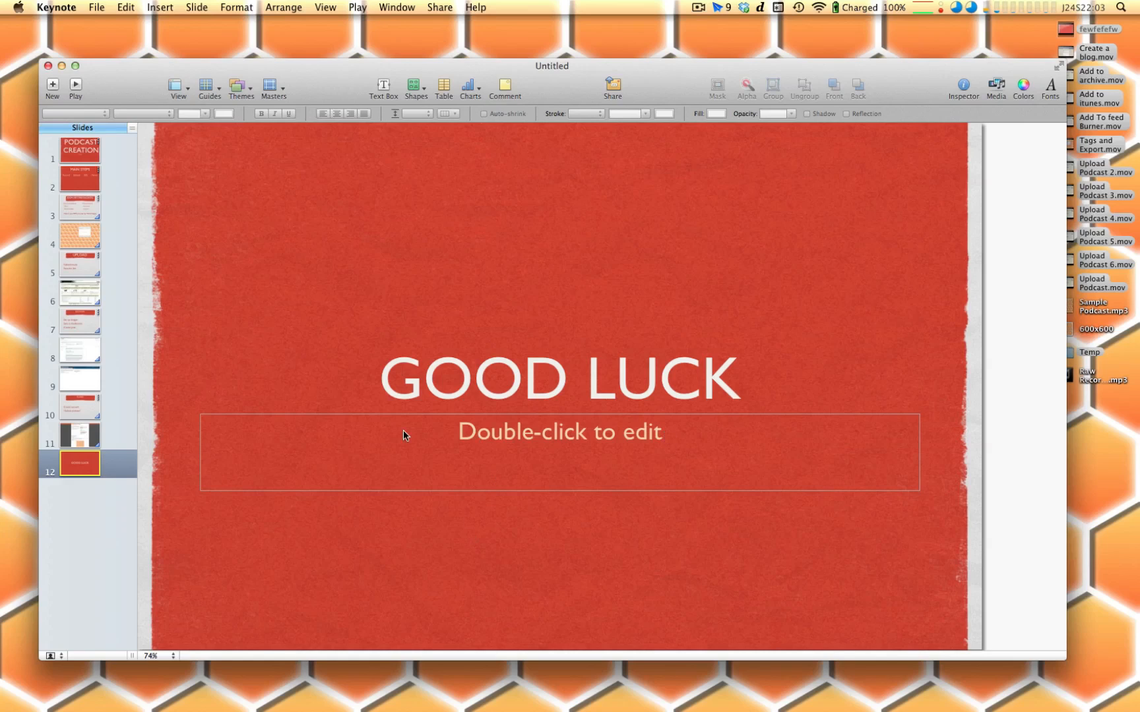